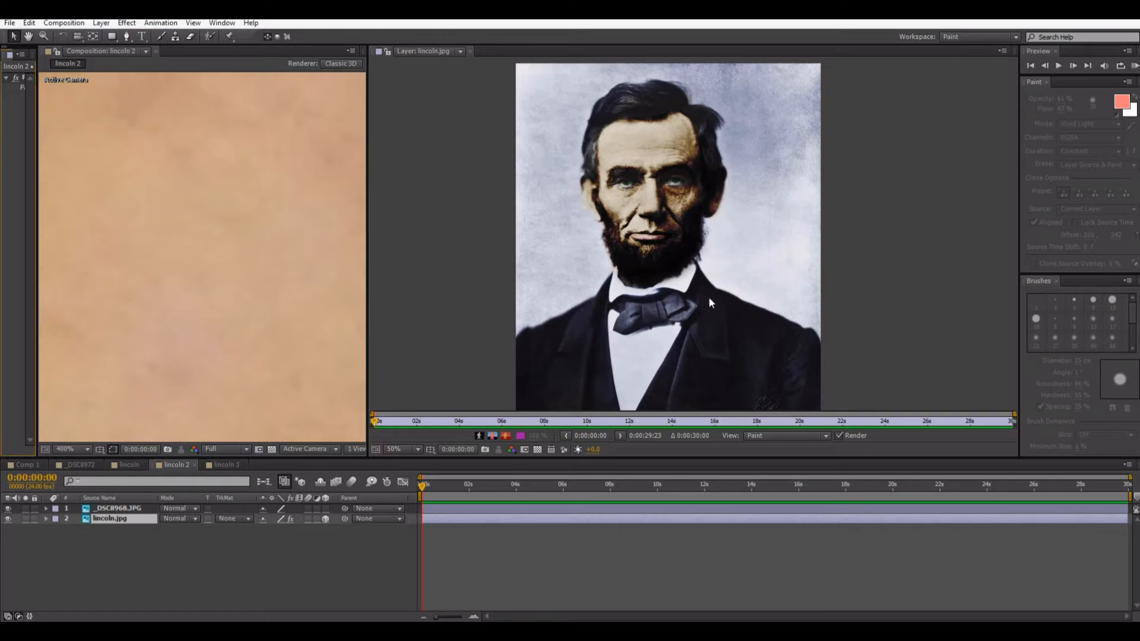
mouse_move(754, 356)
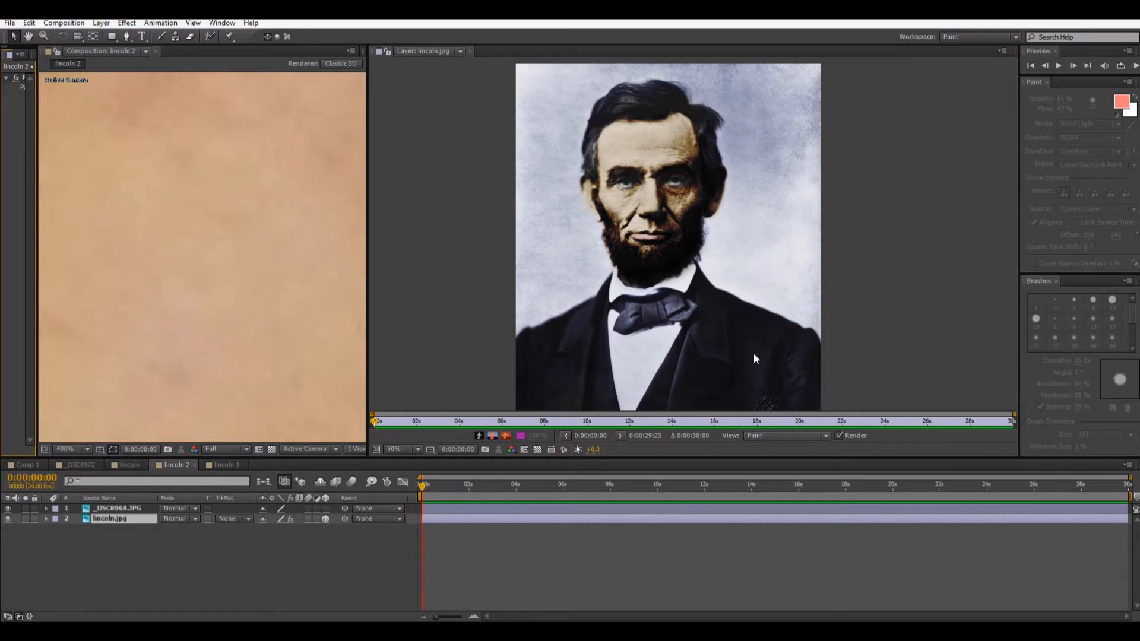
mouse_move(752, 367)
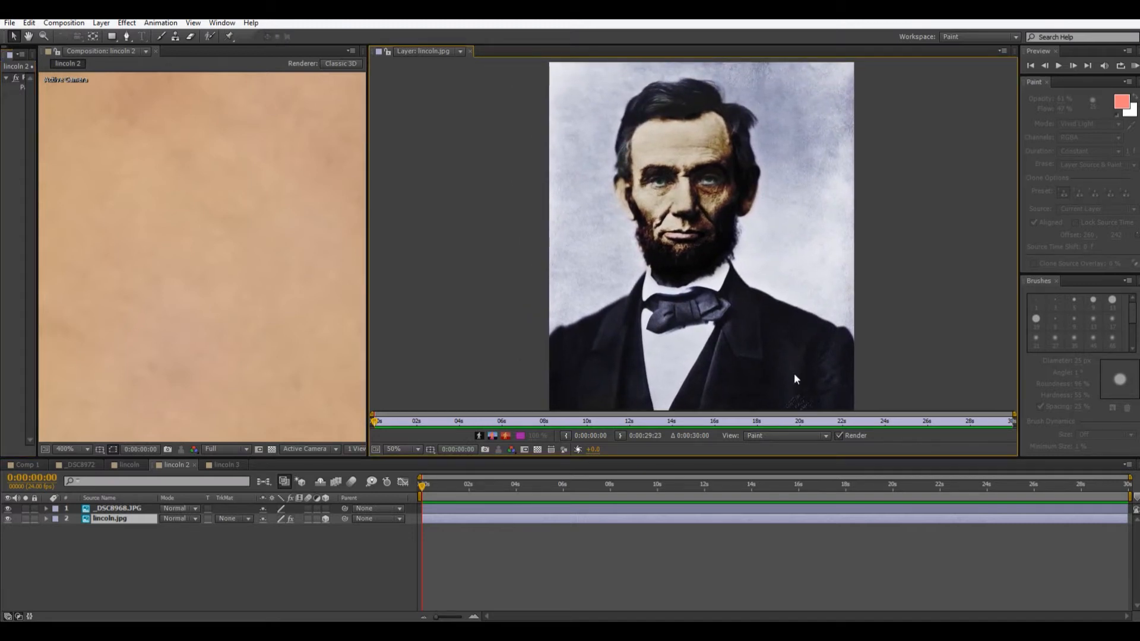
mouse_move(614, 363)
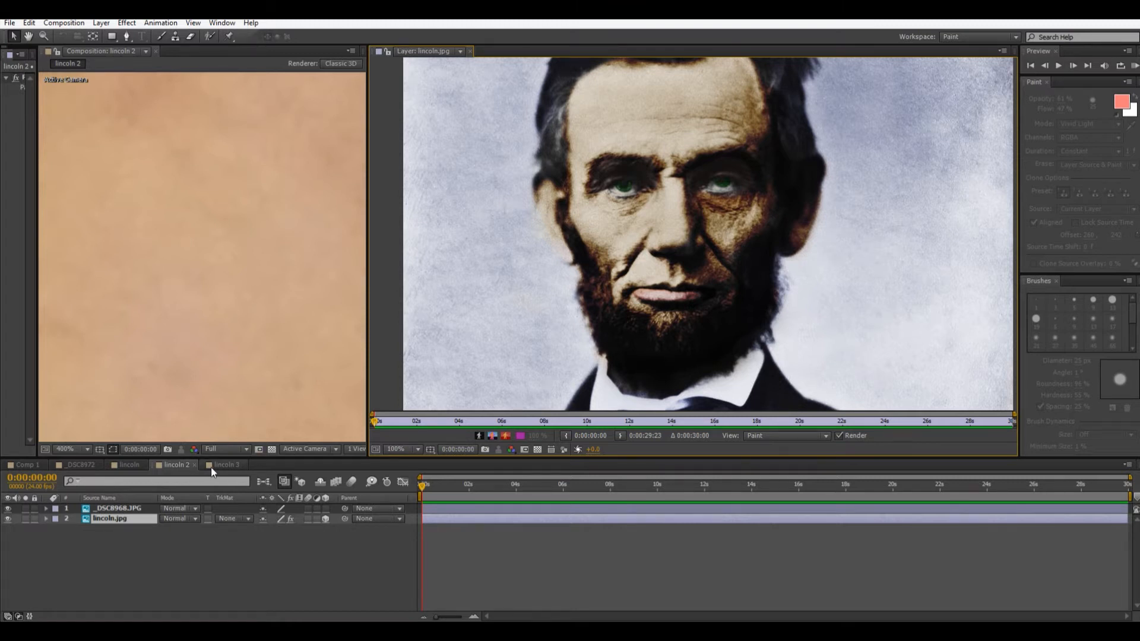
Step: Switch to the lincoln 3 composition and rename layer _DSC8968.JPG to 'skin'
click(226, 464)
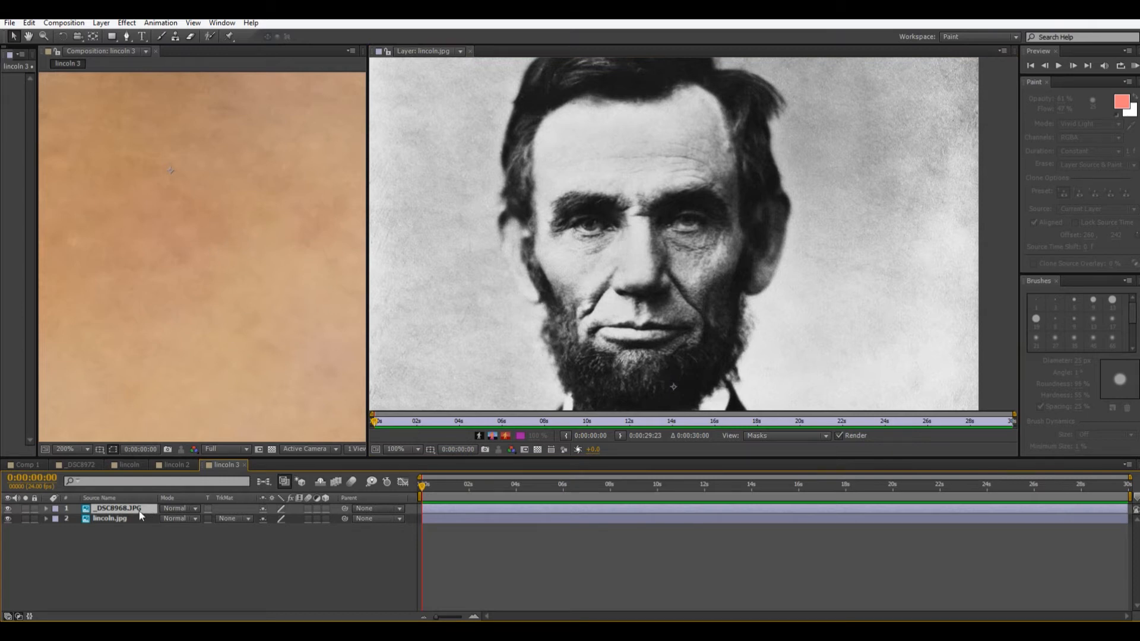
double_click(115, 508)
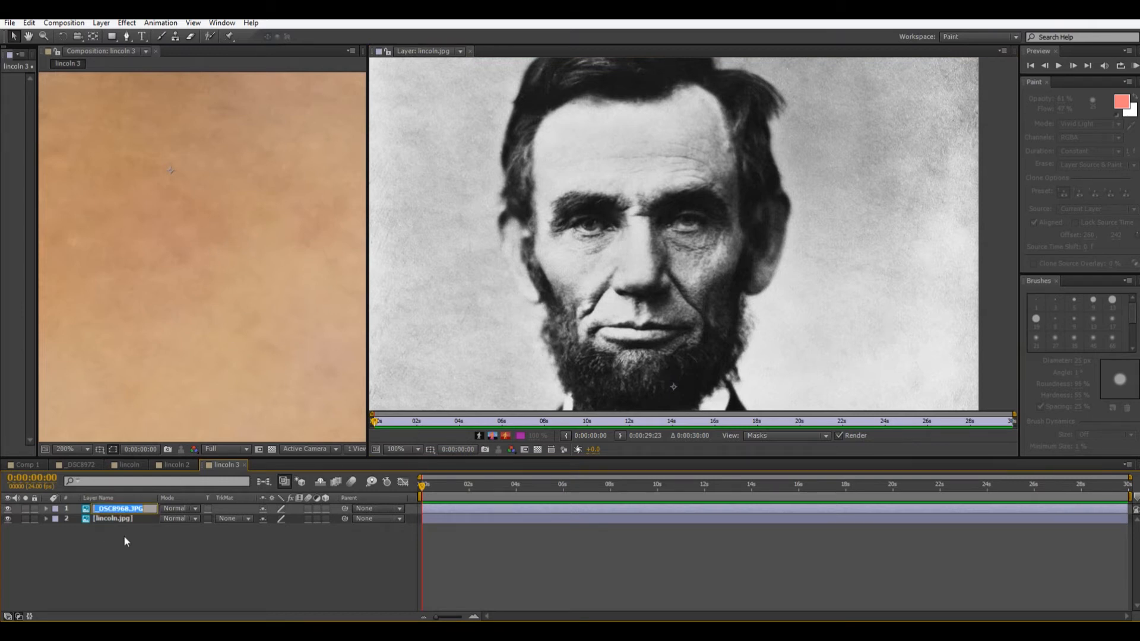
text(skin)
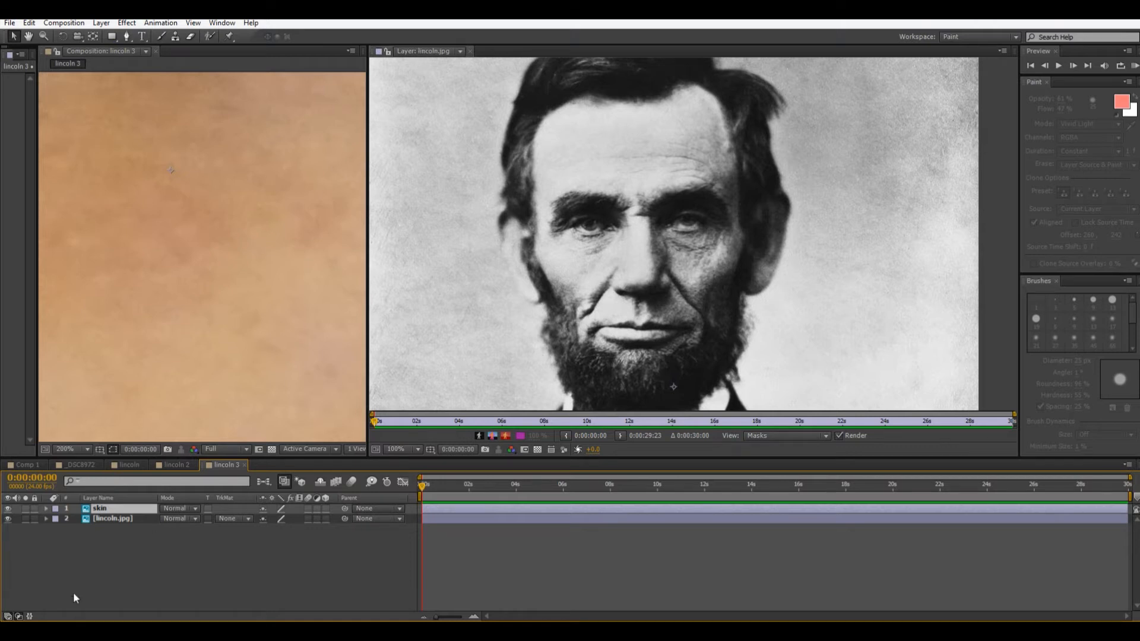
click(113, 519)
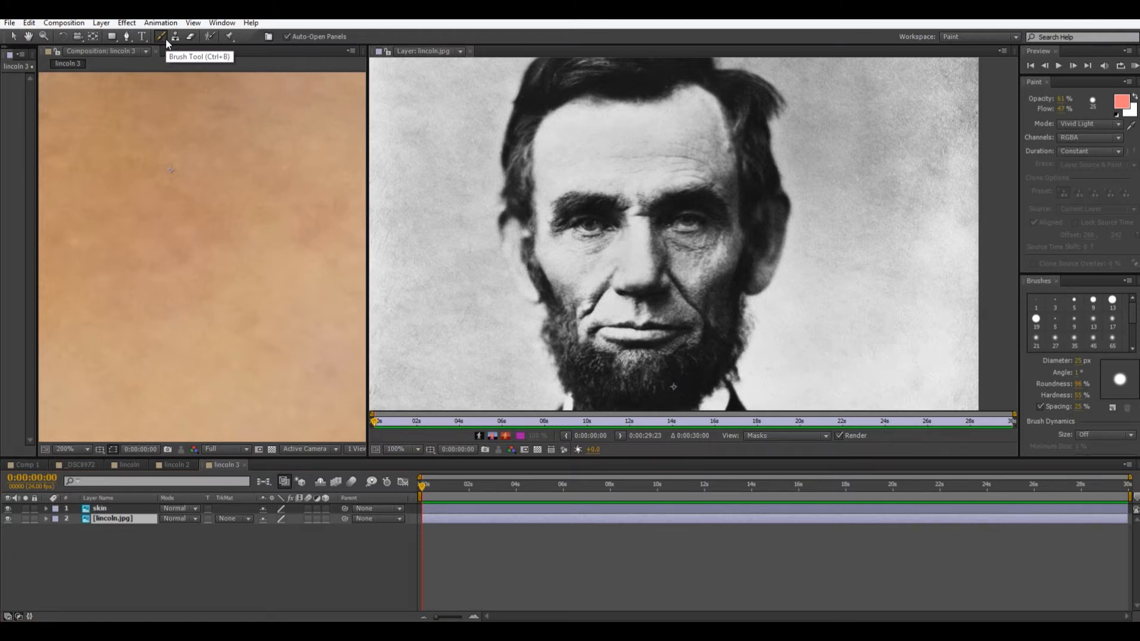
mouse_move(1120, 175)
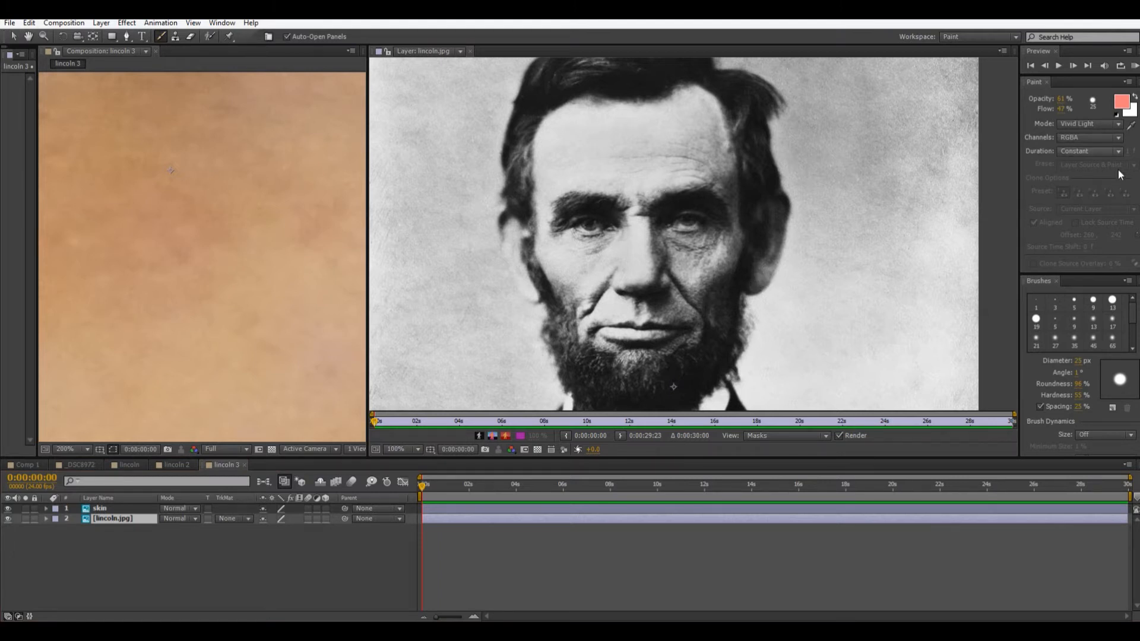
mouse_move(1131, 126)
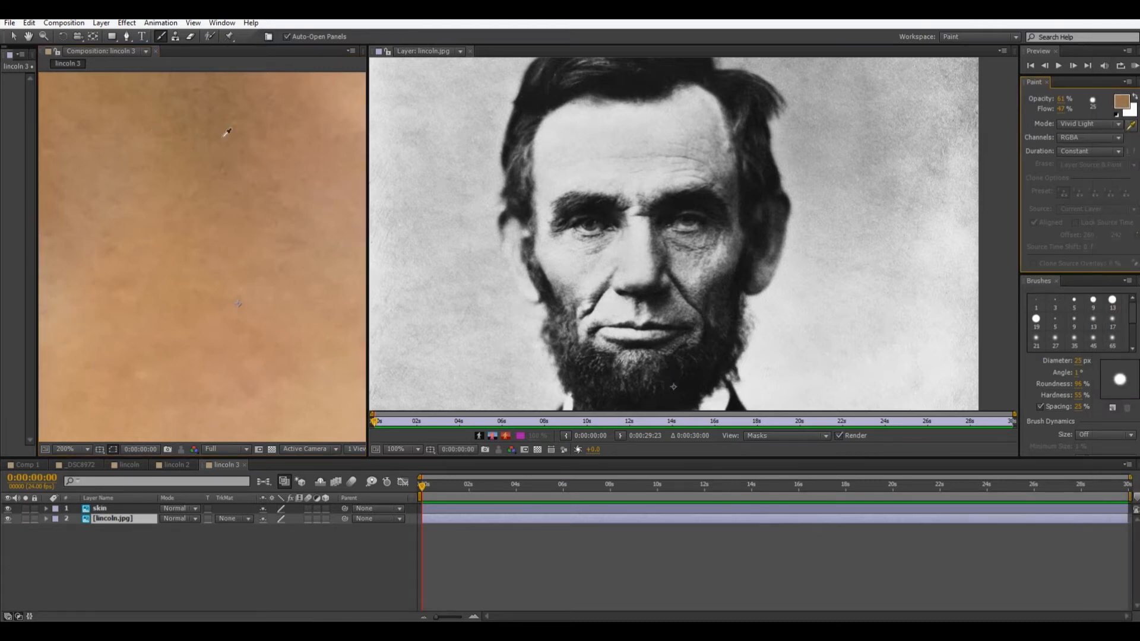
mouse_move(501, 128)
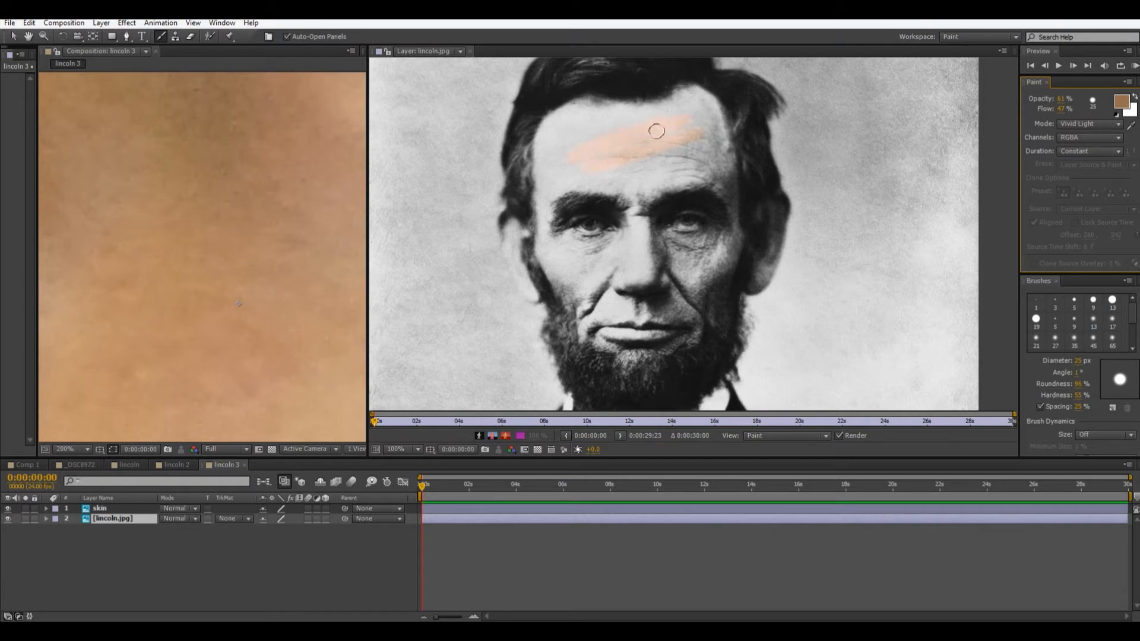
Step: Brush skin-tone strokes across the forehead and down over the right eye
drag(655, 130, 699, 151)
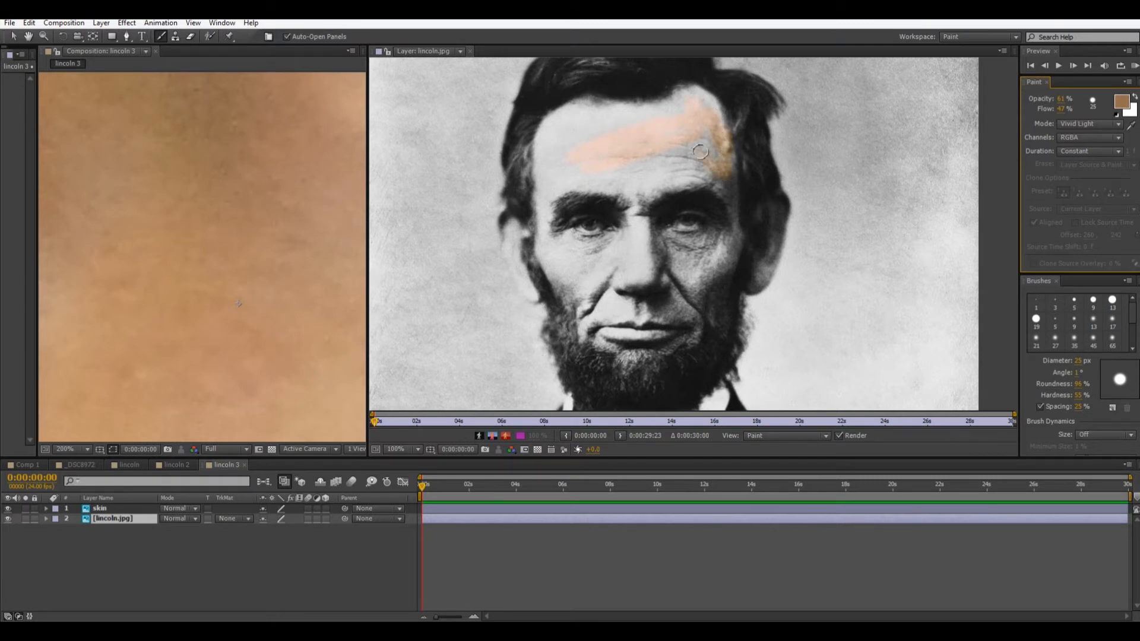
drag(700, 151, 691, 194)
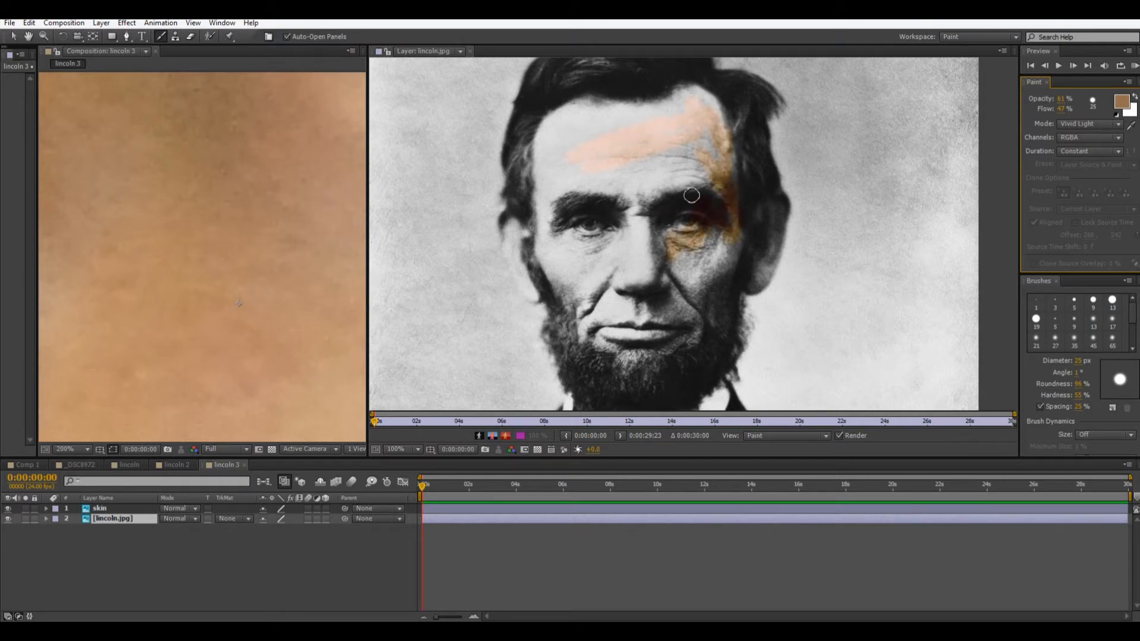
drag(691, 194, 657, 183)
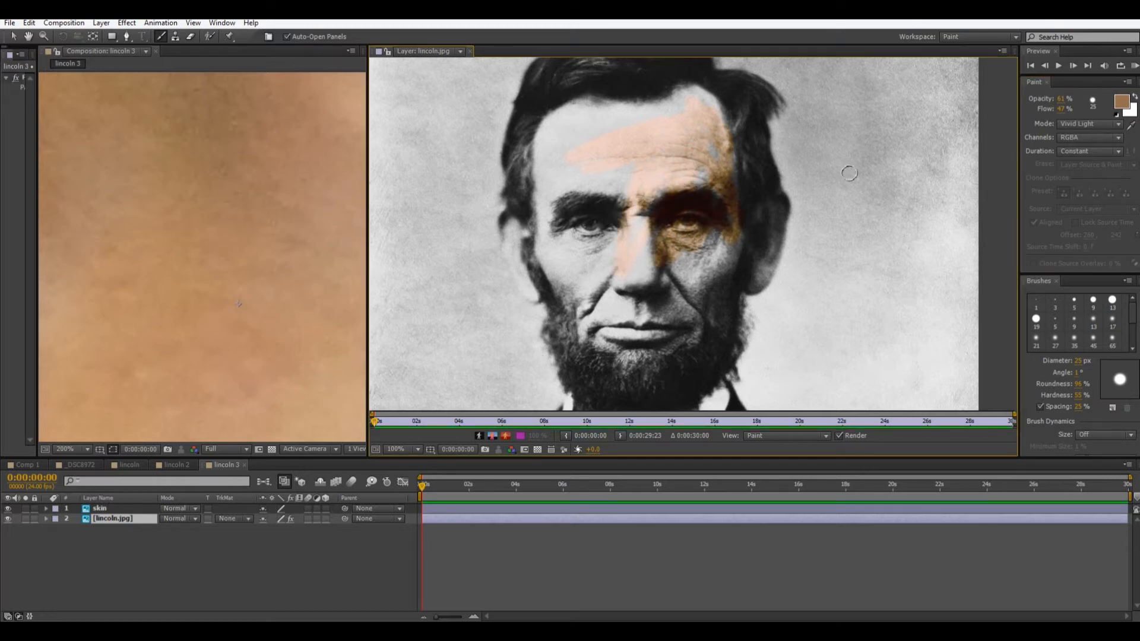
Step: Set the paint mode to Linear Light and paint skin tone over forehead, nose and cheek
click(1091, 123)
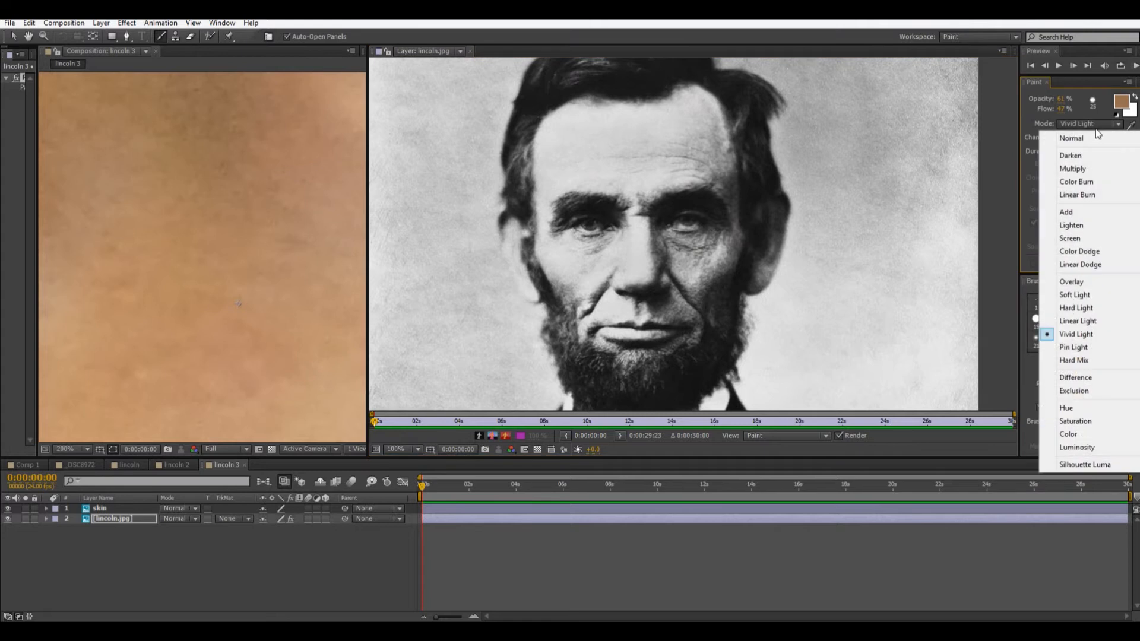
mouse_move(1078, 321)
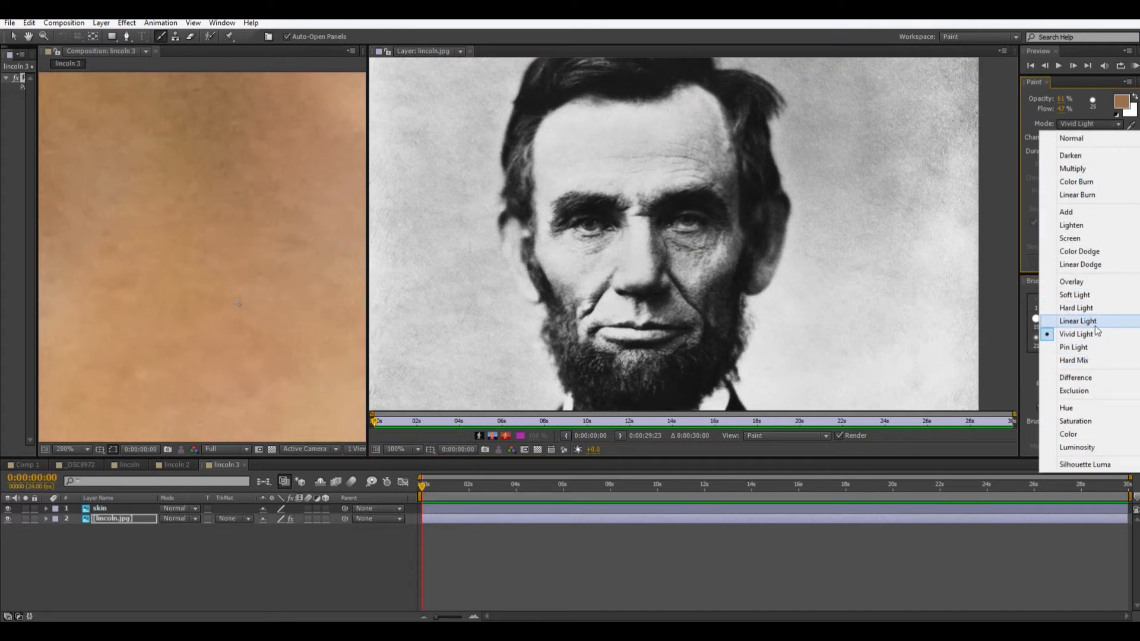
click(1078, 321)
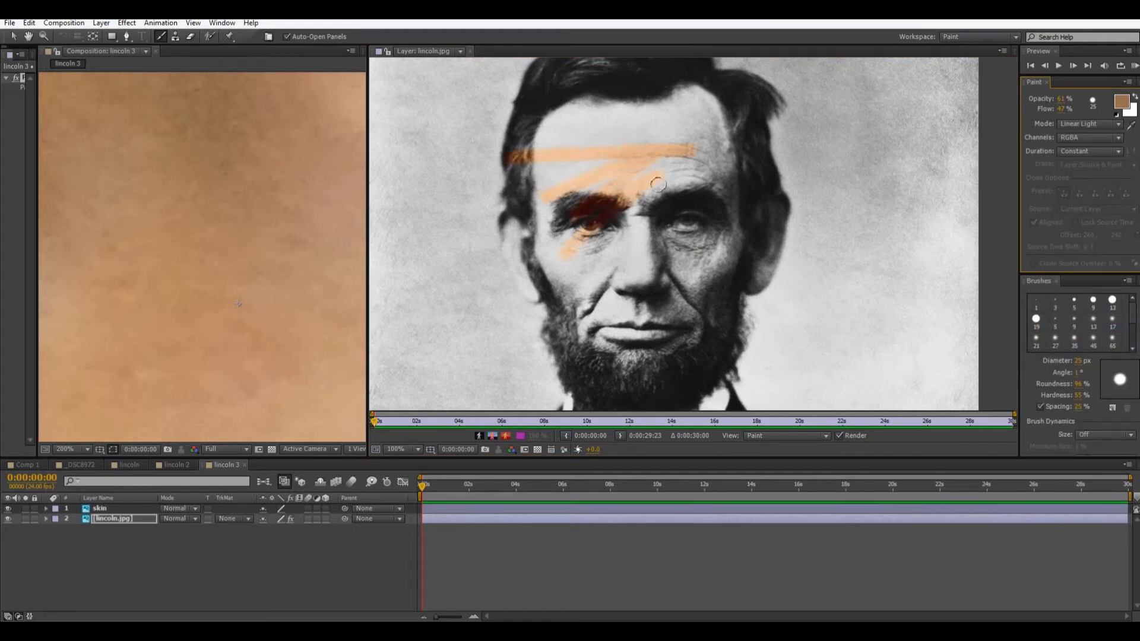
drag(654, 183, 669, 334)
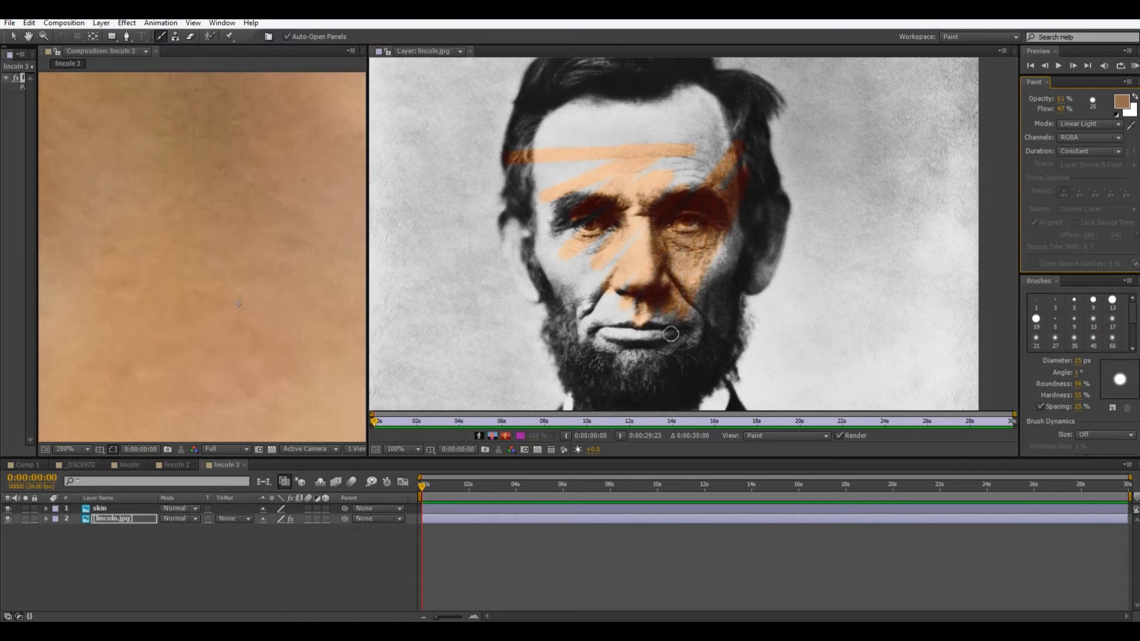
drag(669, 334, 681, 290)
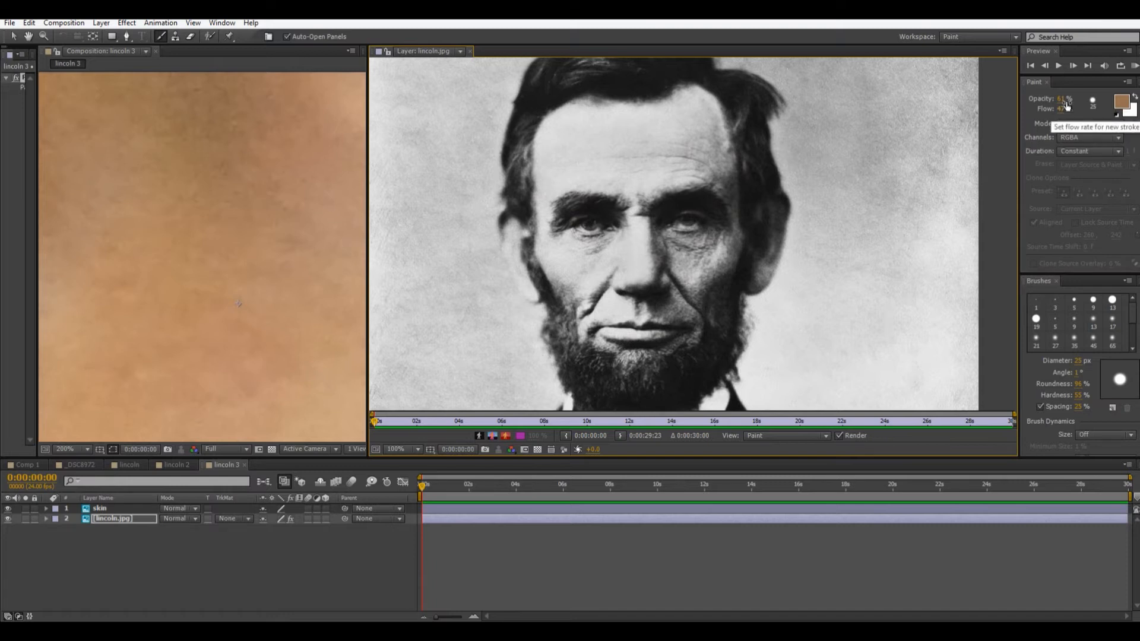
Step: Lower brush opacity to 30% and repaint a faint tone over forehead and left eye
drag(574, 181, 687, 173)
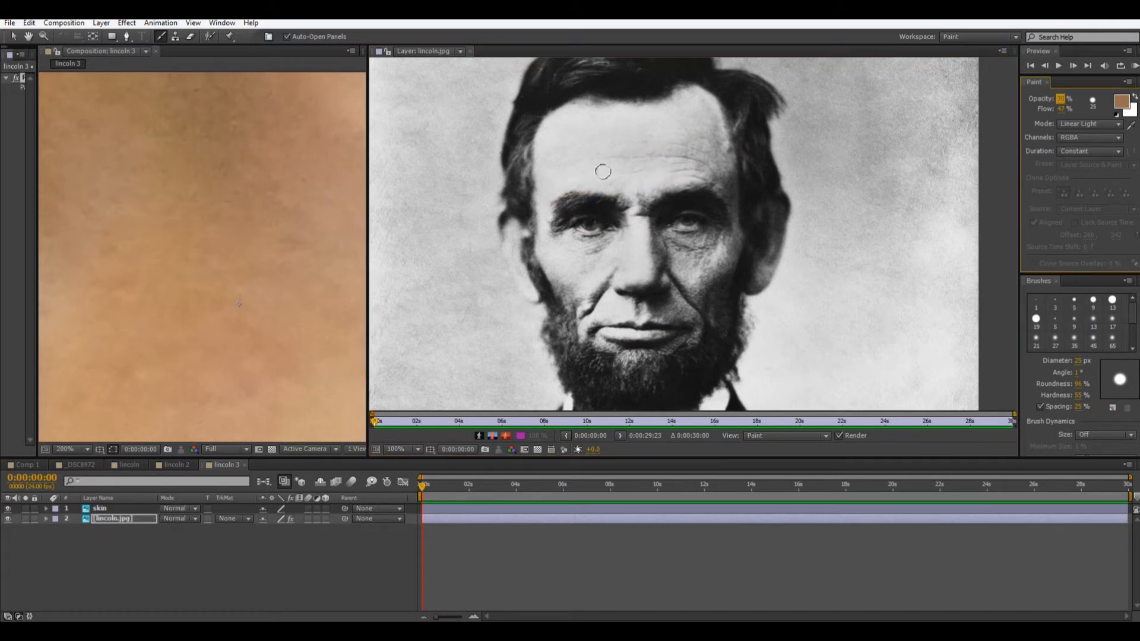
drag(602, 171, 563, 268)
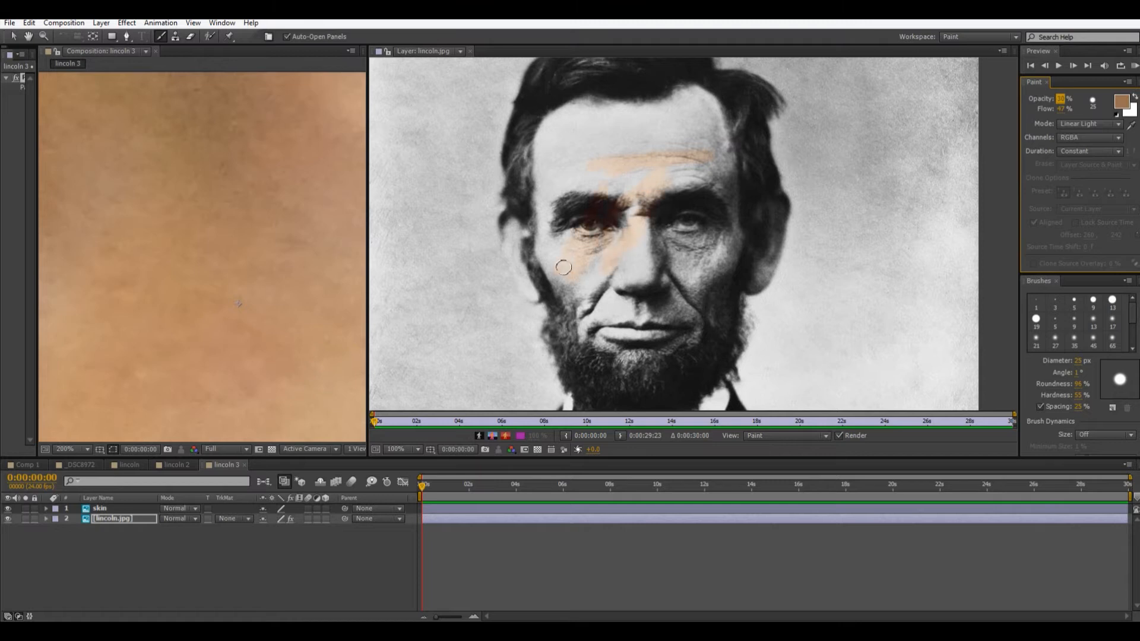
drag(563, 267, 558, 153)
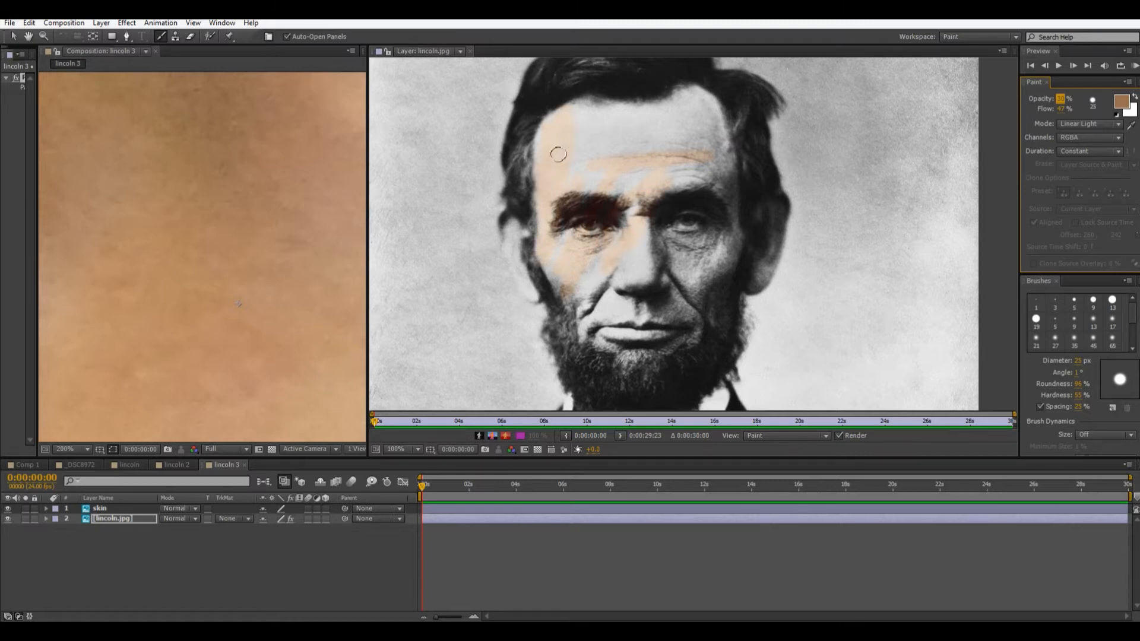
drag(558, 155, 628, 167)
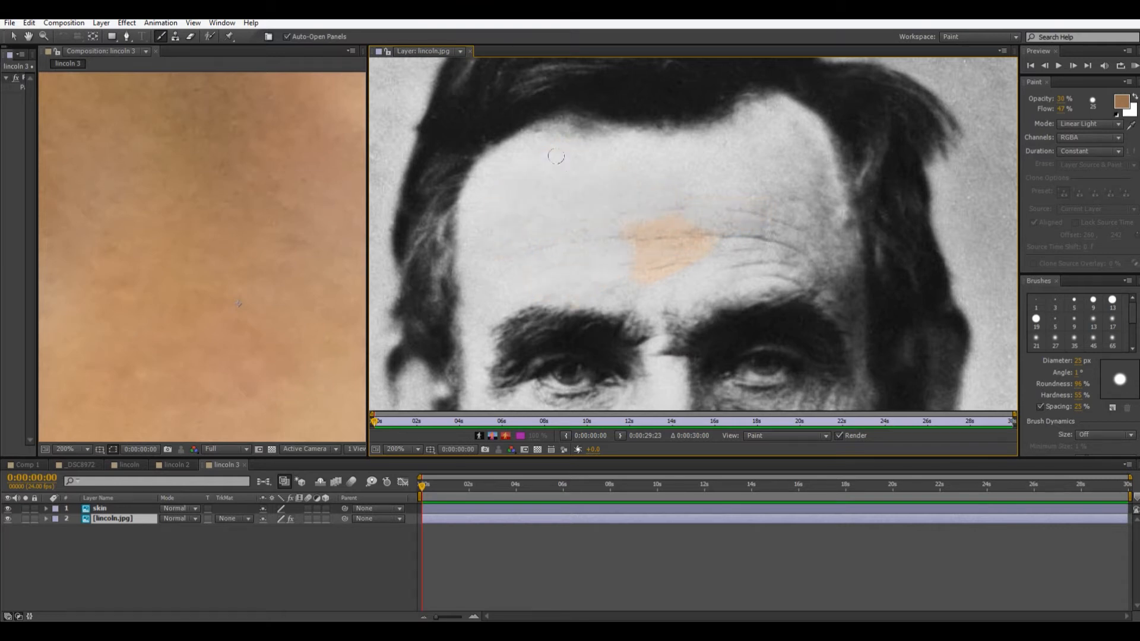
Step: Switch the paint mode back to Vivid Light and lower opacity to 20%
click(1088, 123)
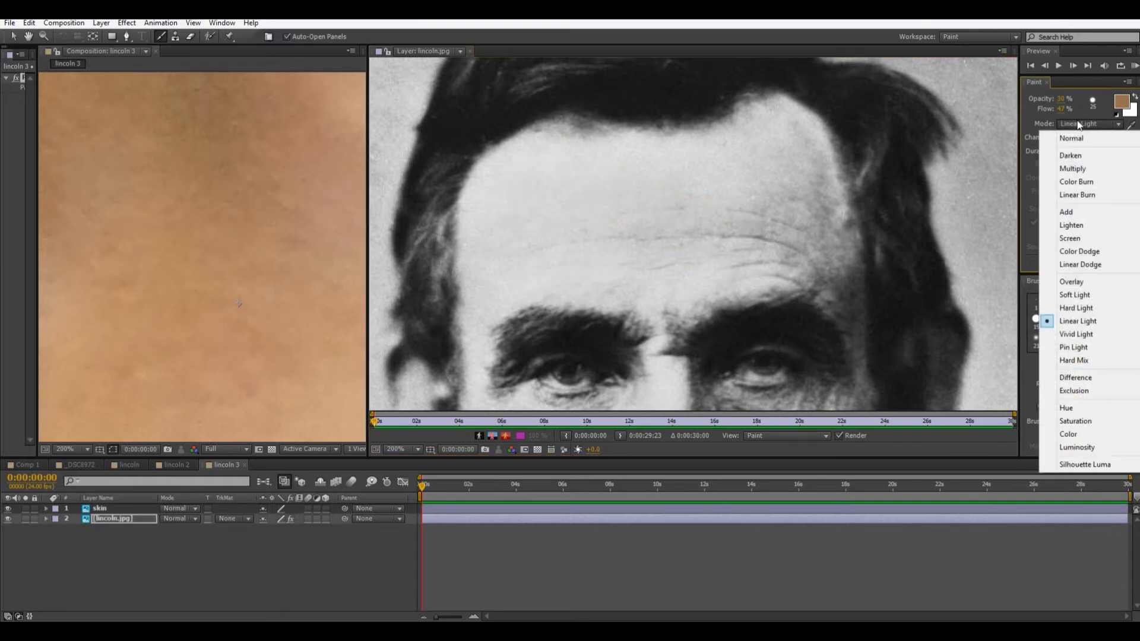
click(1075, 334)
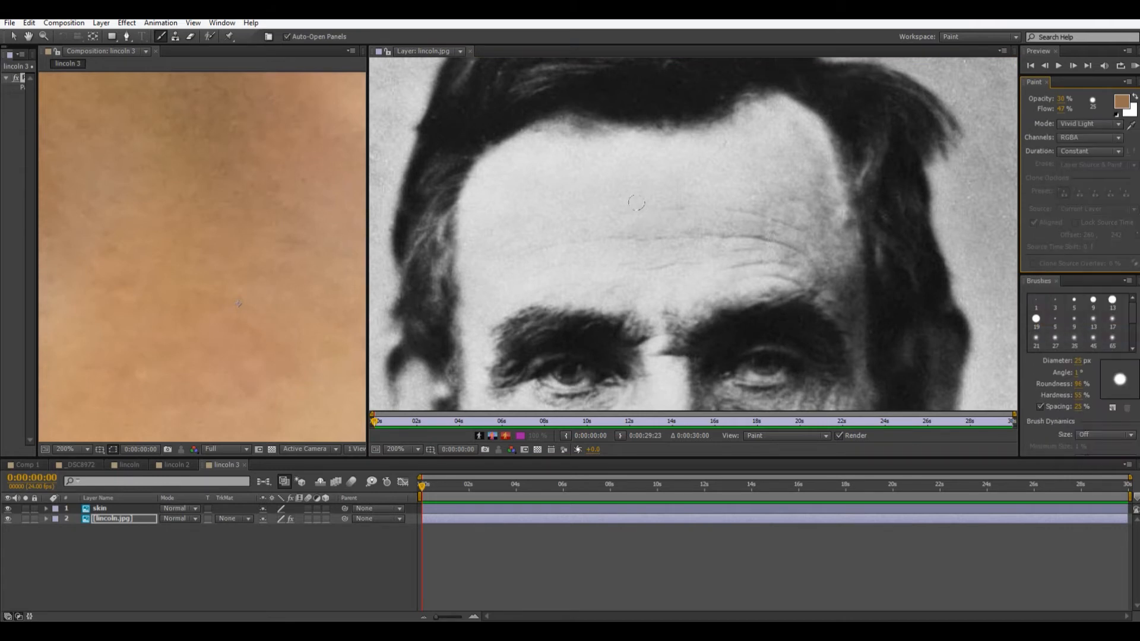
drag(636, 202, 553, 229)
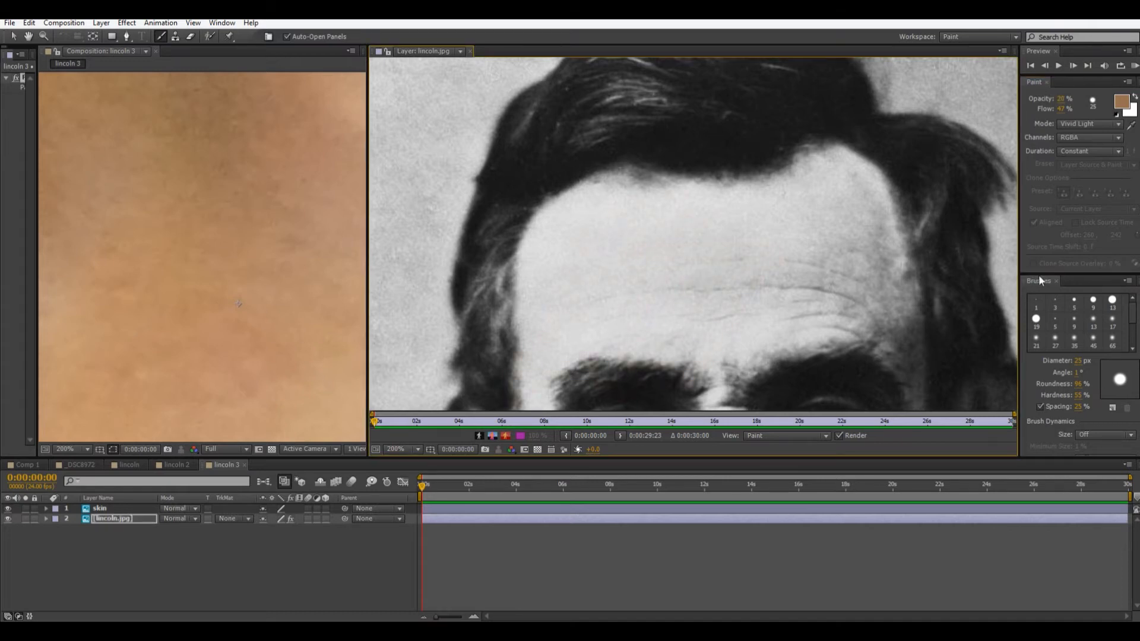
mouse_move(1083, 362)
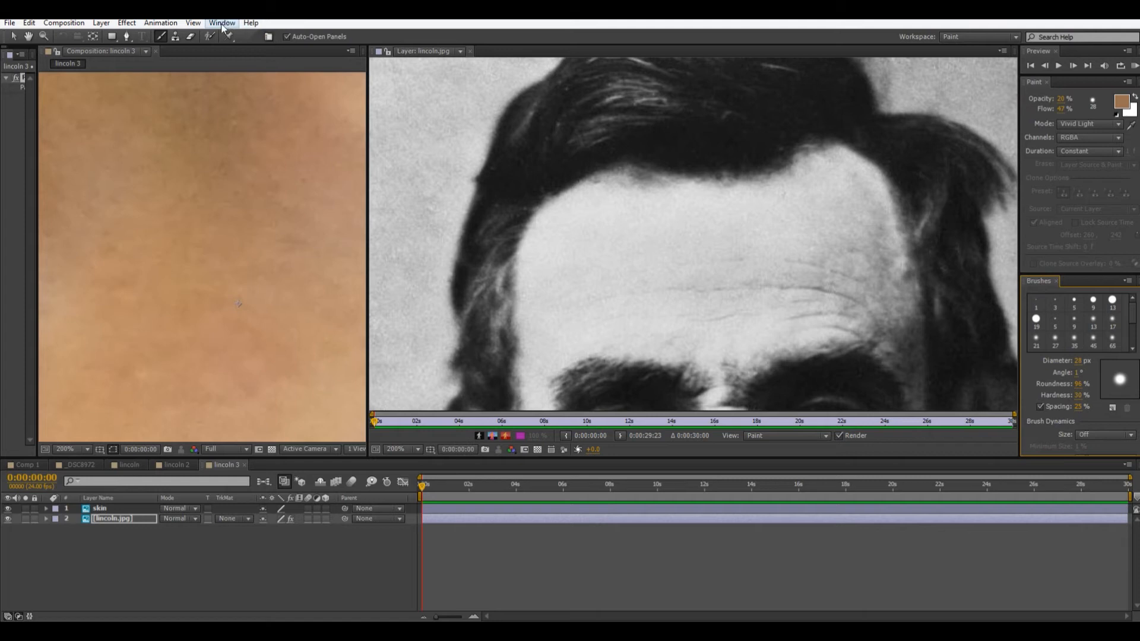
Step: Open the Window menu to see the list of panels
click(221, 22)
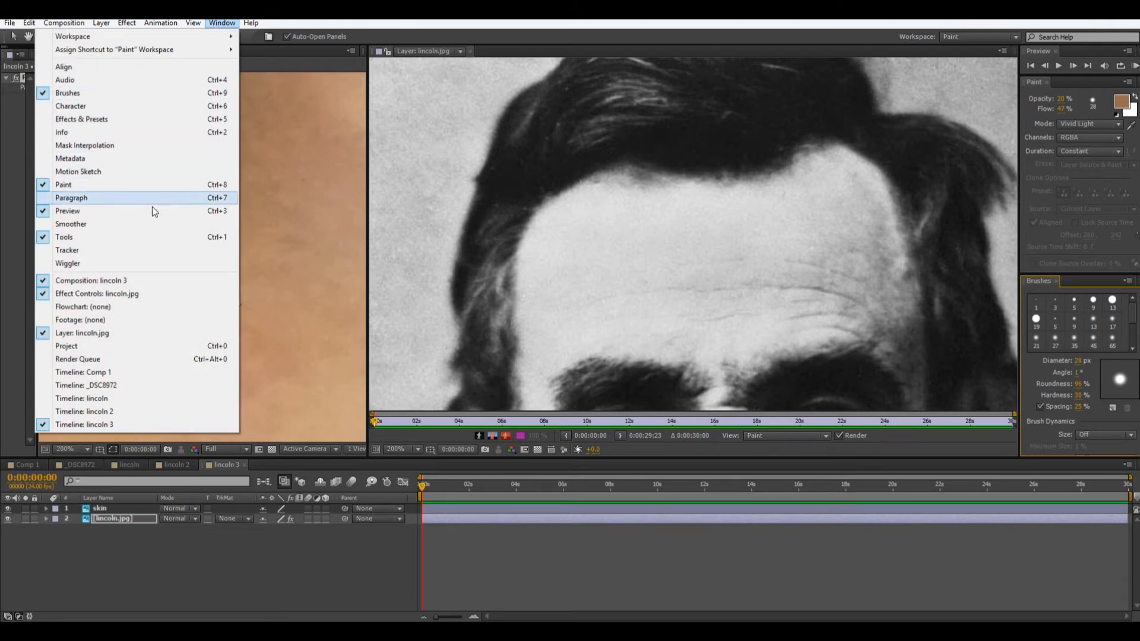
mouse_move(538, 28)
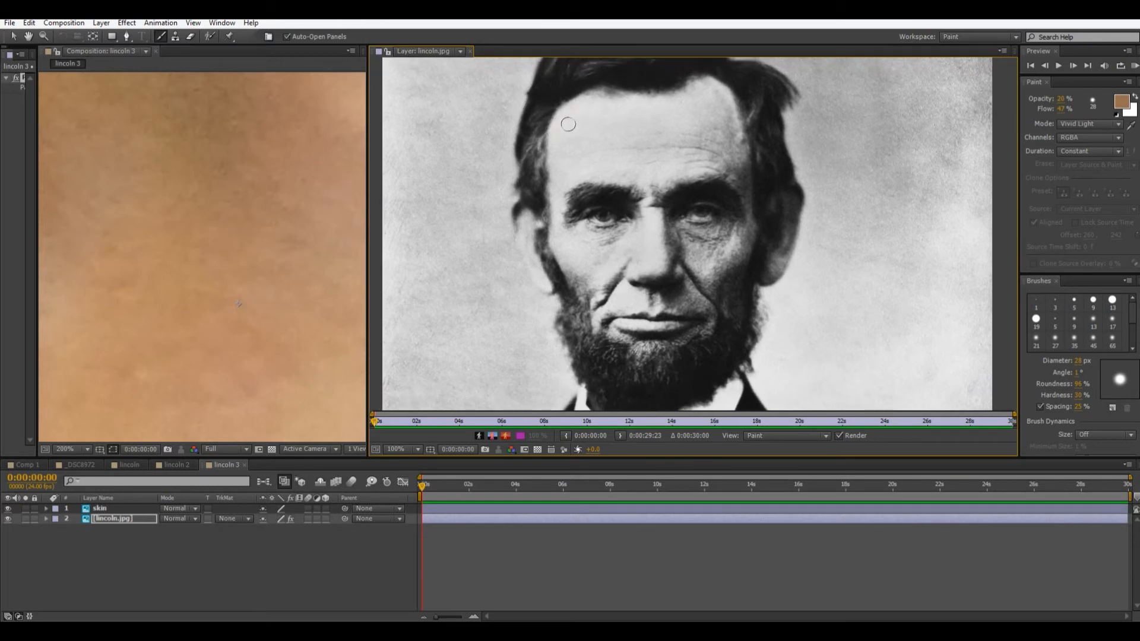
Step: Paint skin tone over the forehead, right side of the face and right cheek
drag(568, 124, 564, 211)
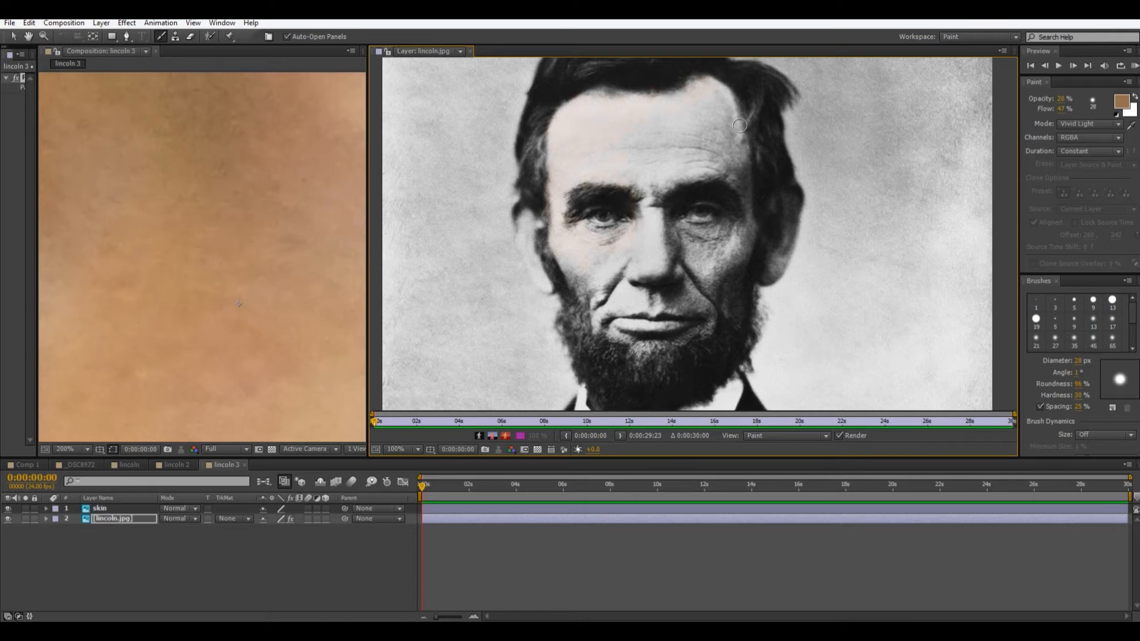
drag(739, 126, 653, 165)
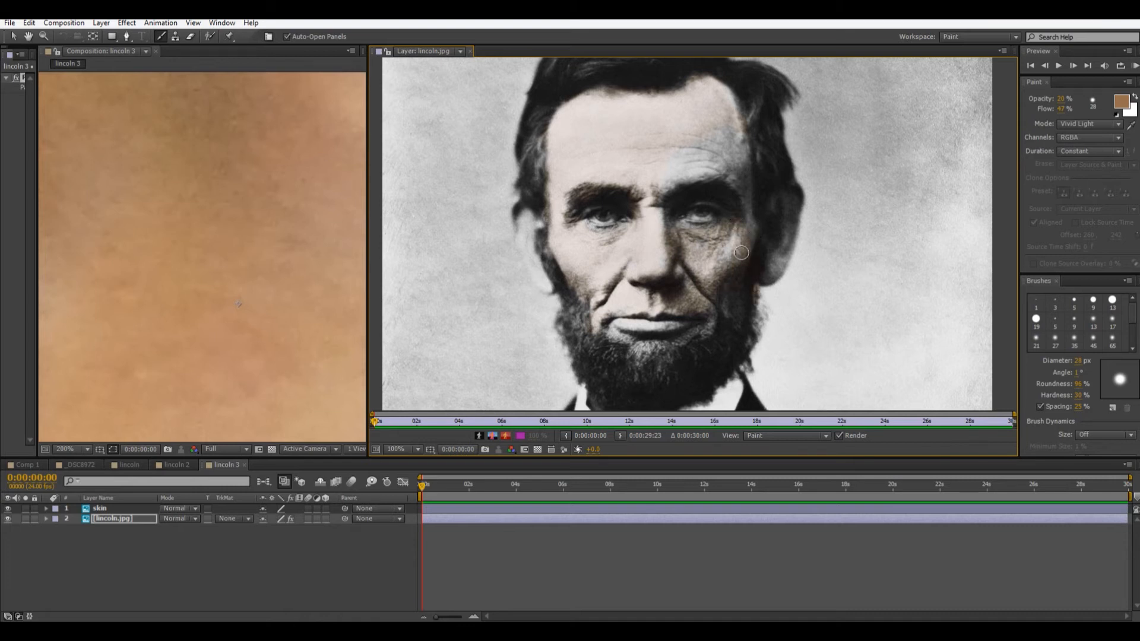
drag(740, 253, 678, 162)
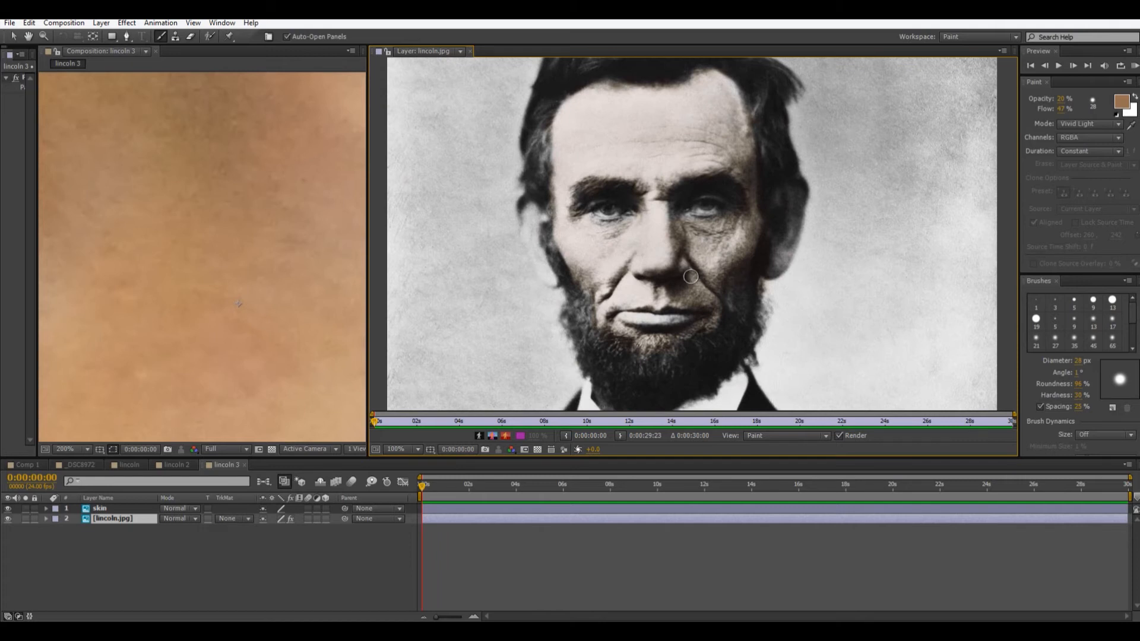
mouse_move(1111, 126)
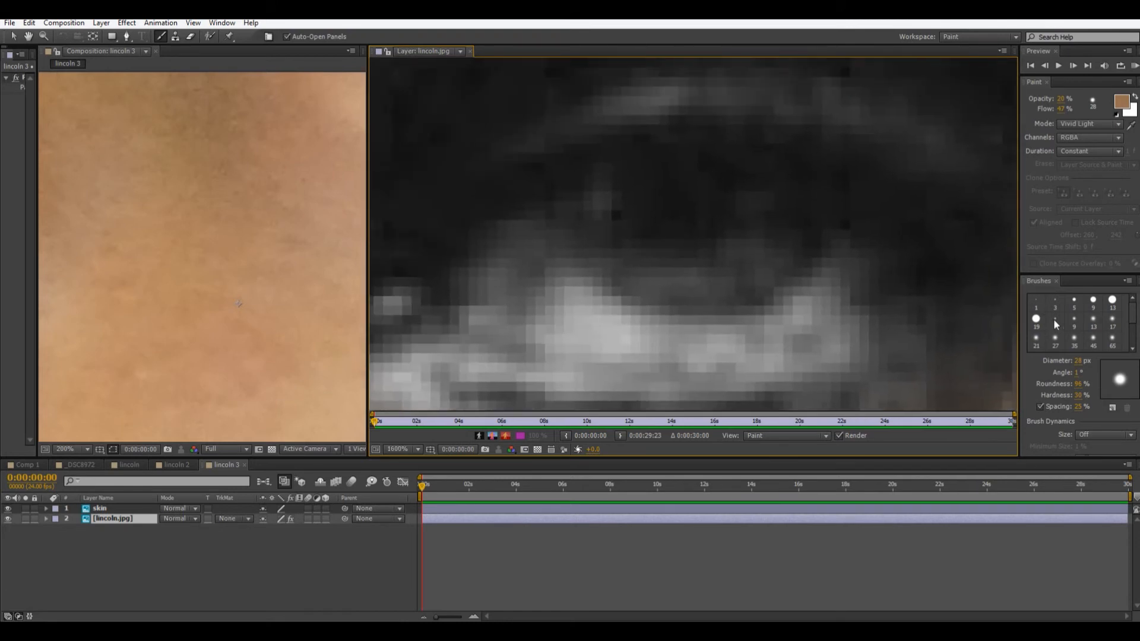
Step: Set the paint colour to green and brush it back and forth across the iris
click(1122, 100)
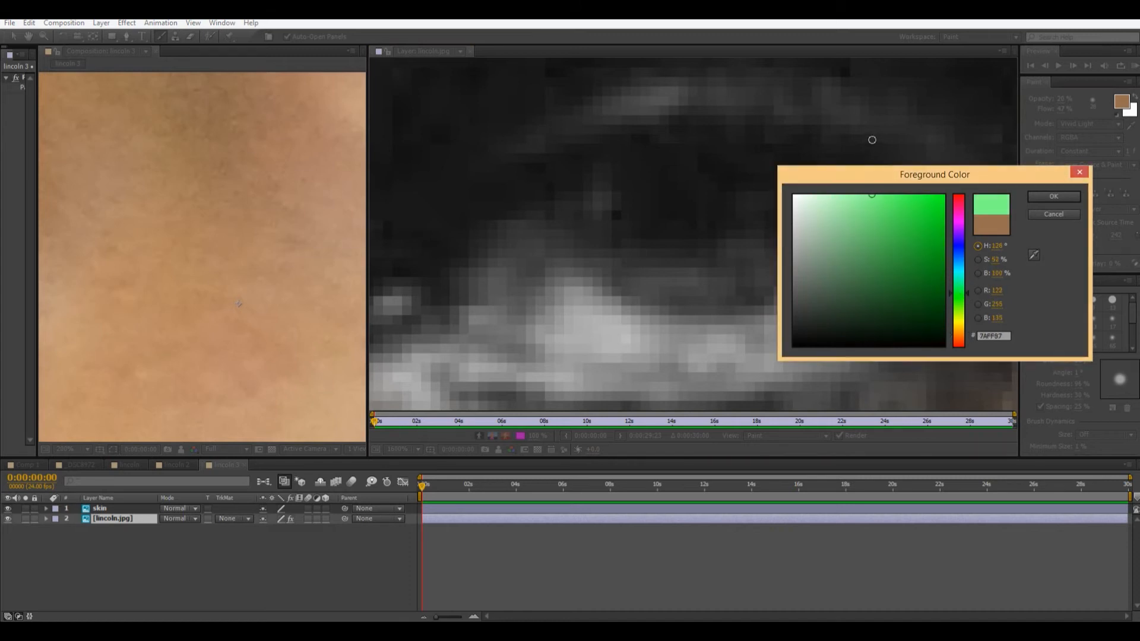
click(1052, 197)
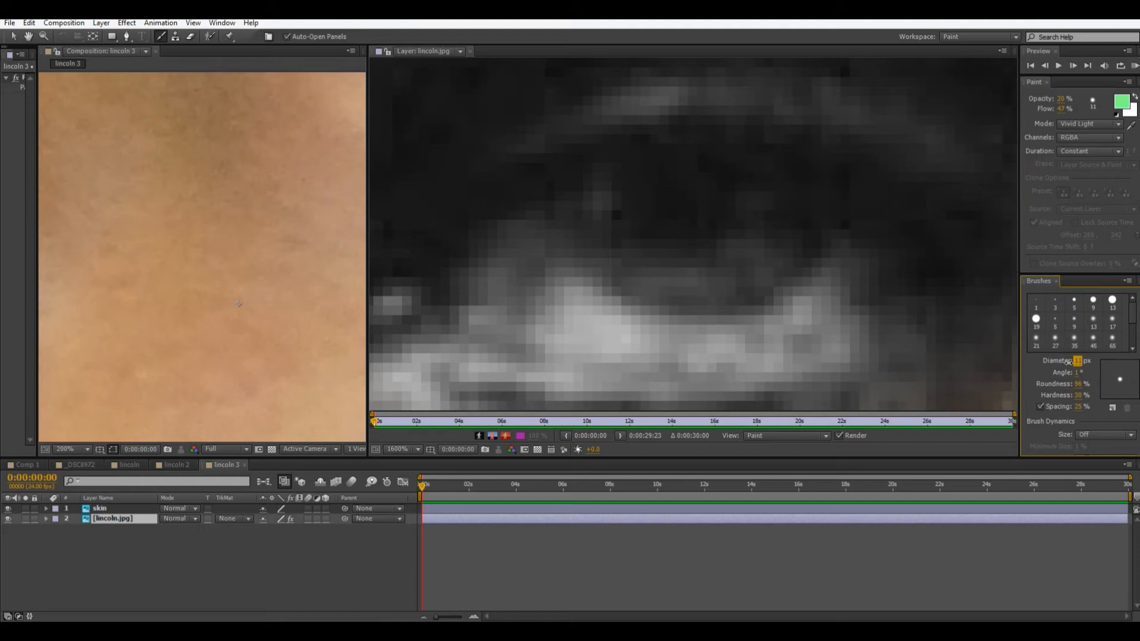
mouse_move(680, 229)
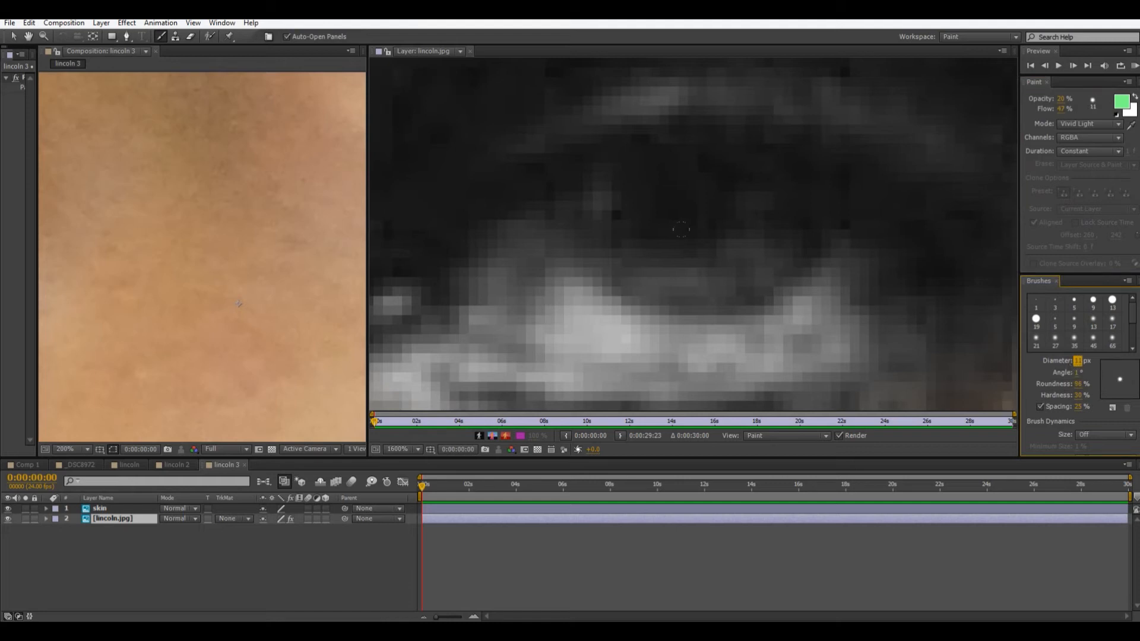
mouse_move(731, 191)
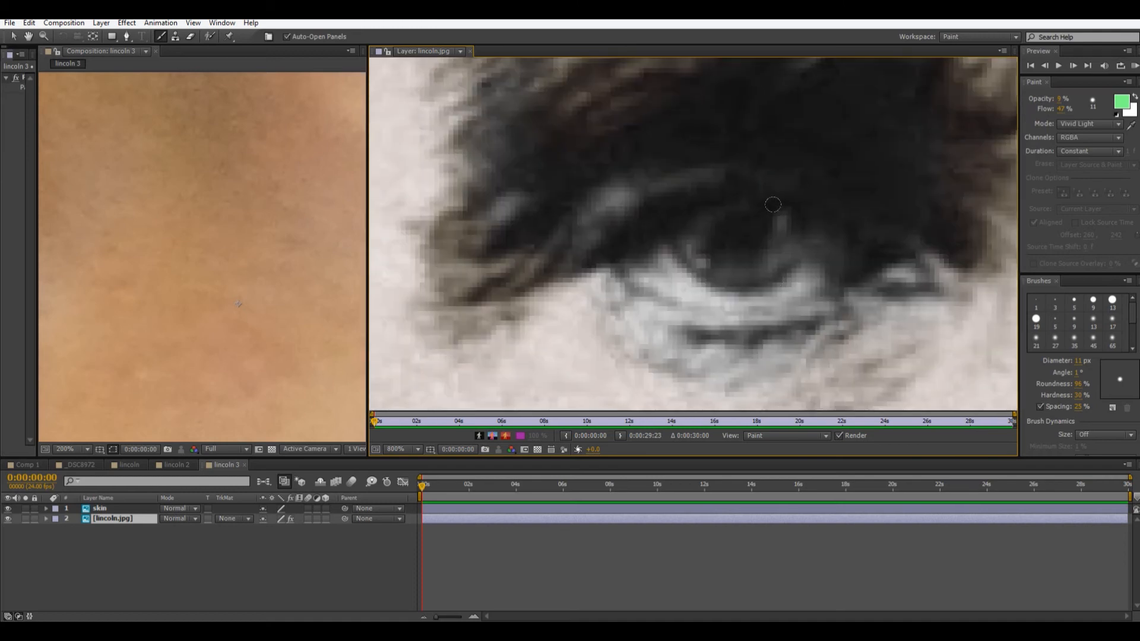
drag(773, 205, 684, 201)
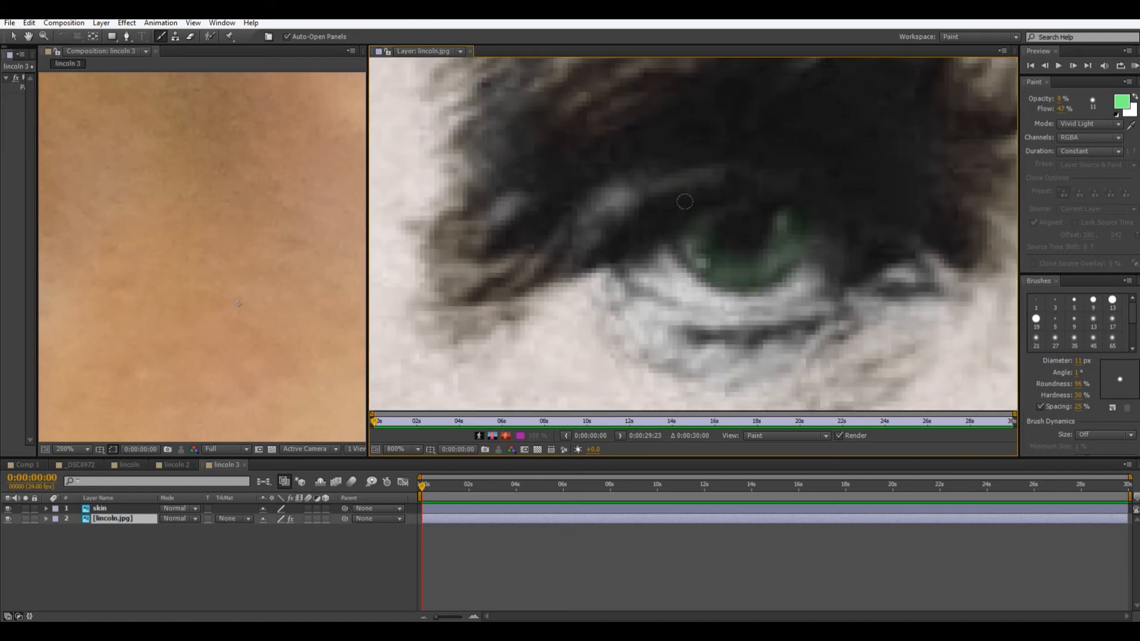
drag(683, 201, 768, 211)
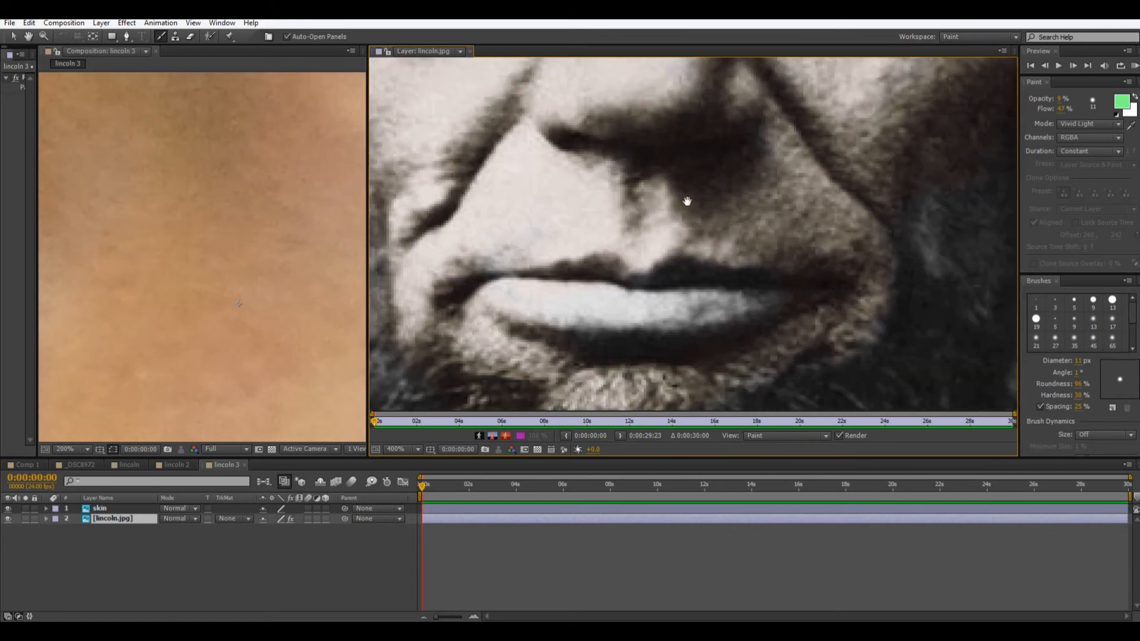
Step: Set the paint colour to pink and paint it along the lower lip and lips
click(1124, 104)
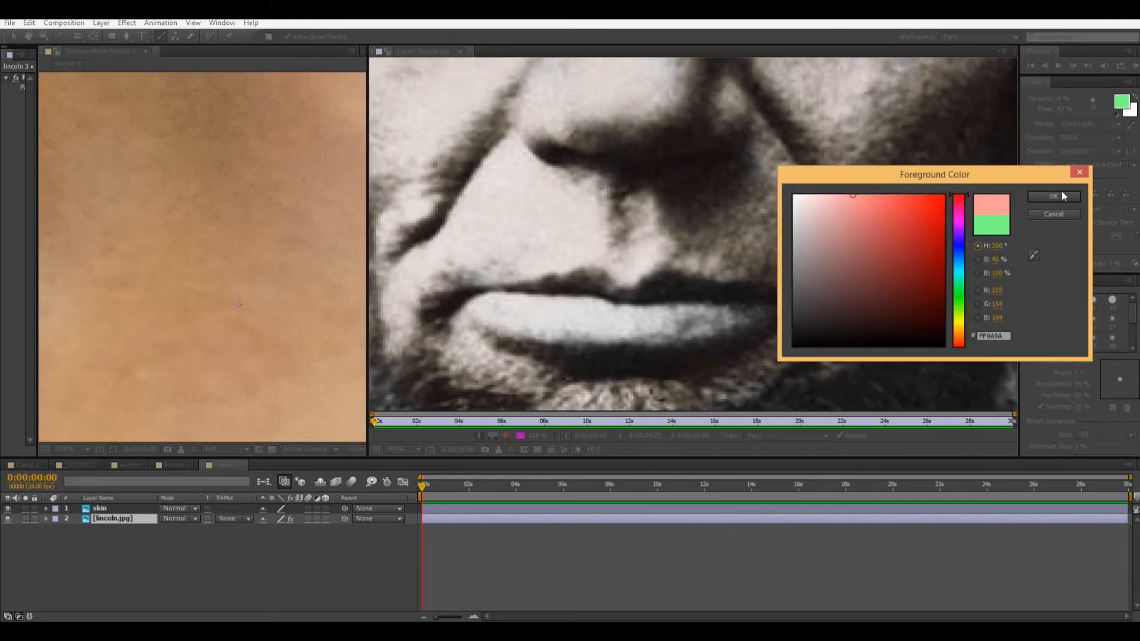
click(1052, 196)
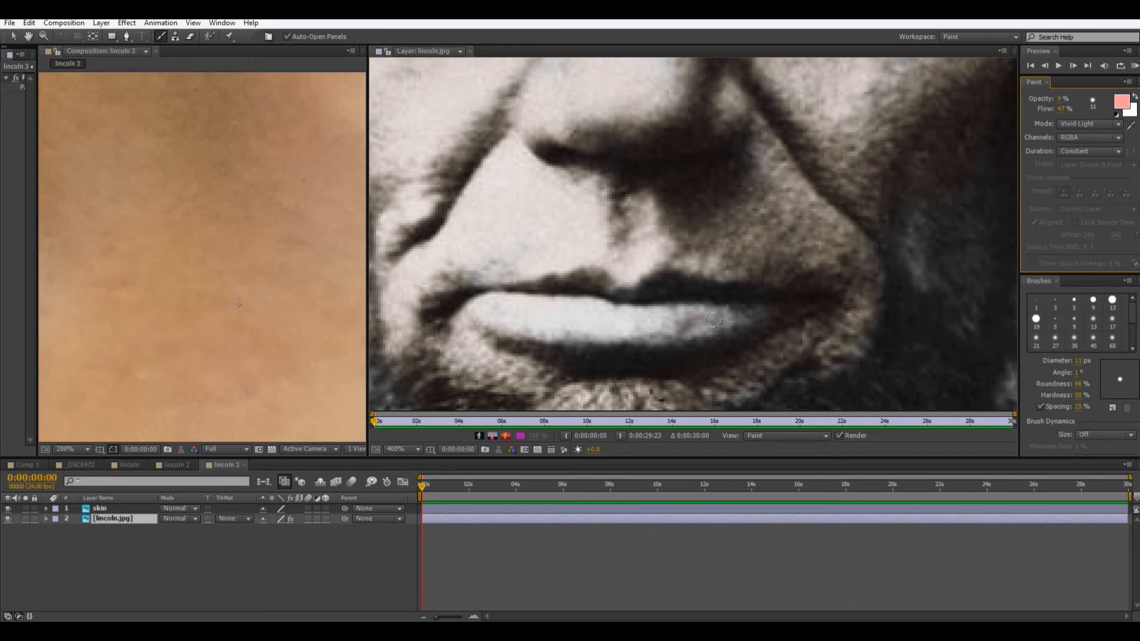
drag(712, 320, 574, 331)
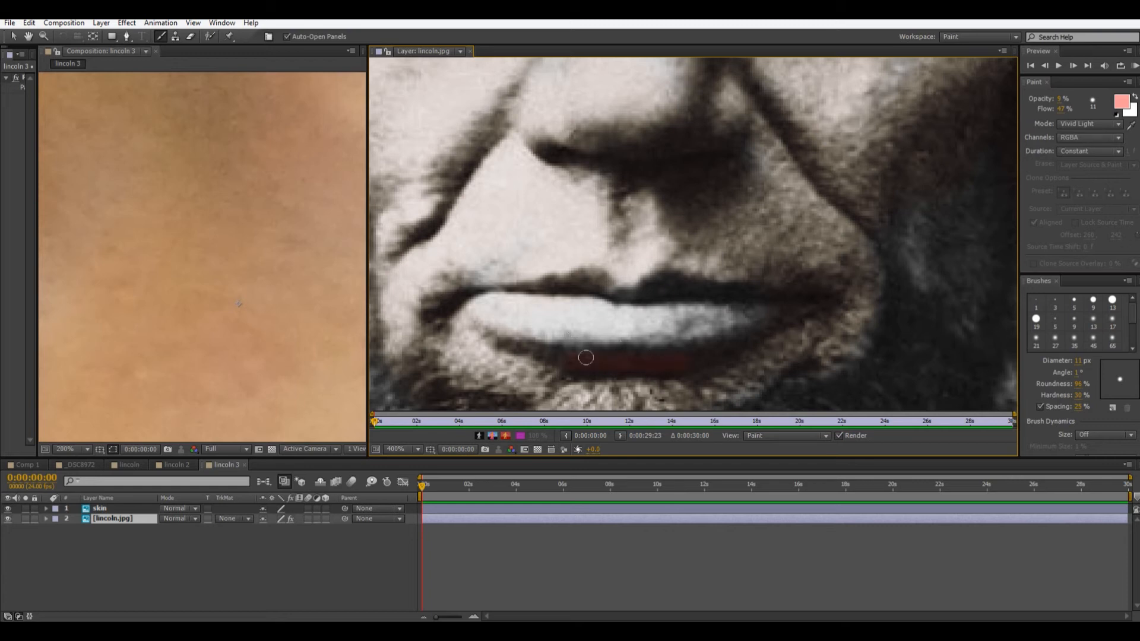
drag(586, 356, 614, 335)
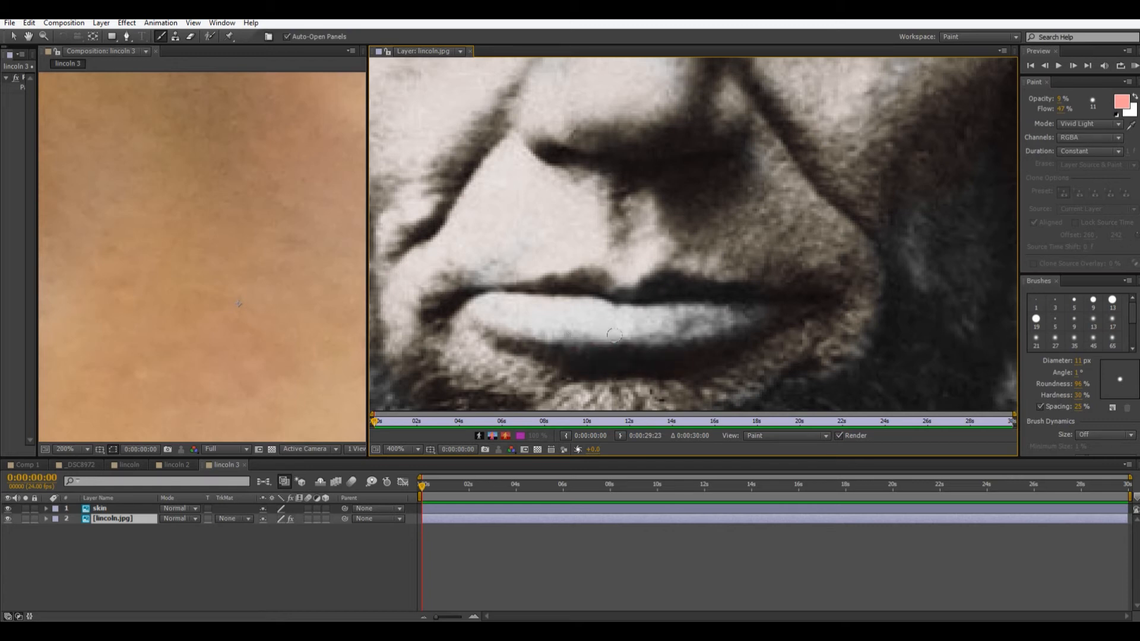
Step: Switch the brush mode to Linear Burn and add more pink onto the lips
click(1087, 124)
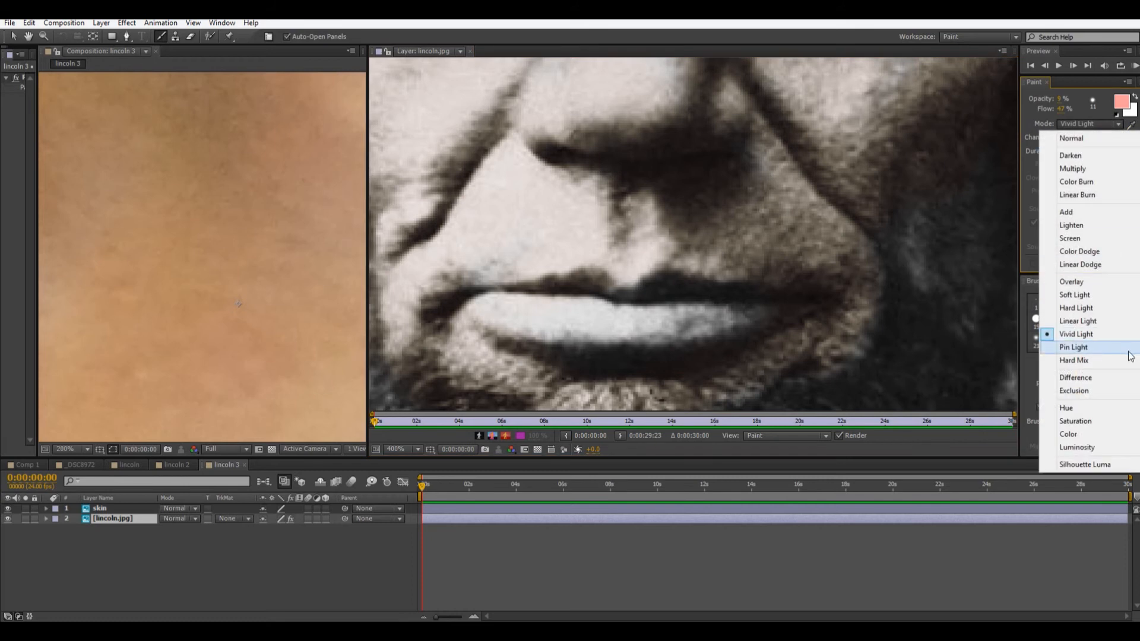
mouse_move(1104, 211)
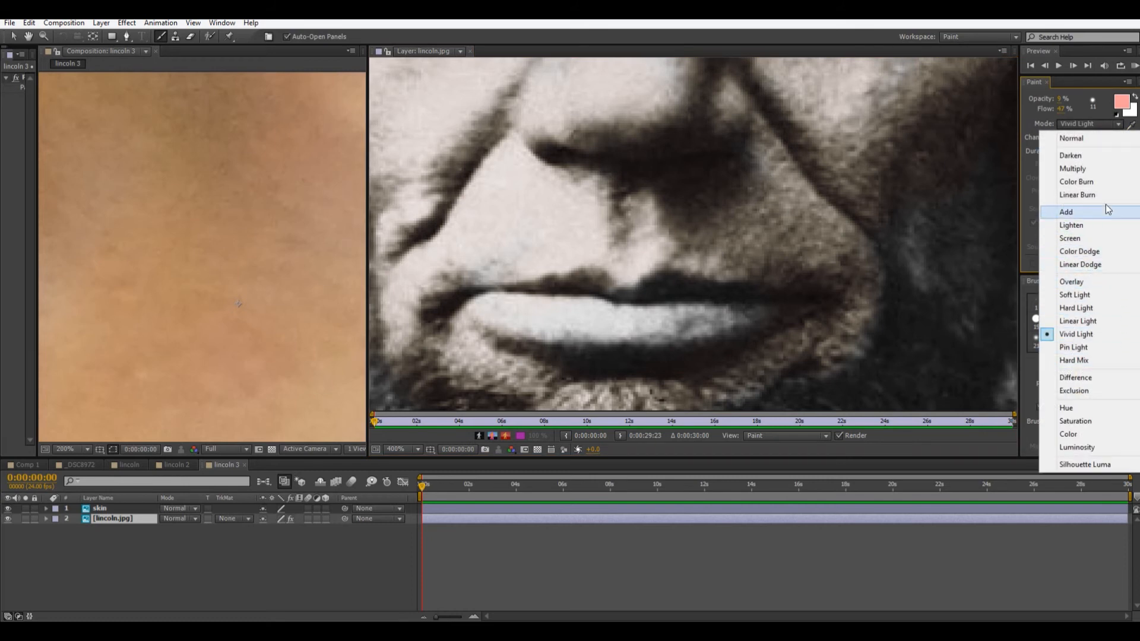
click(1076, 194)
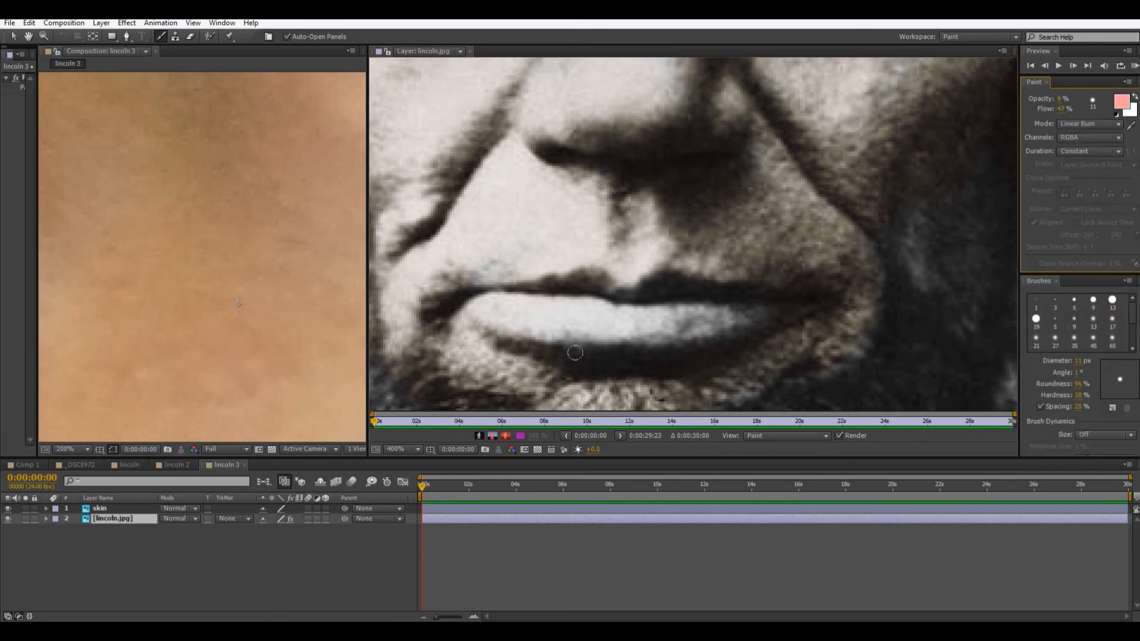
drag(574, 353, 507, 314)
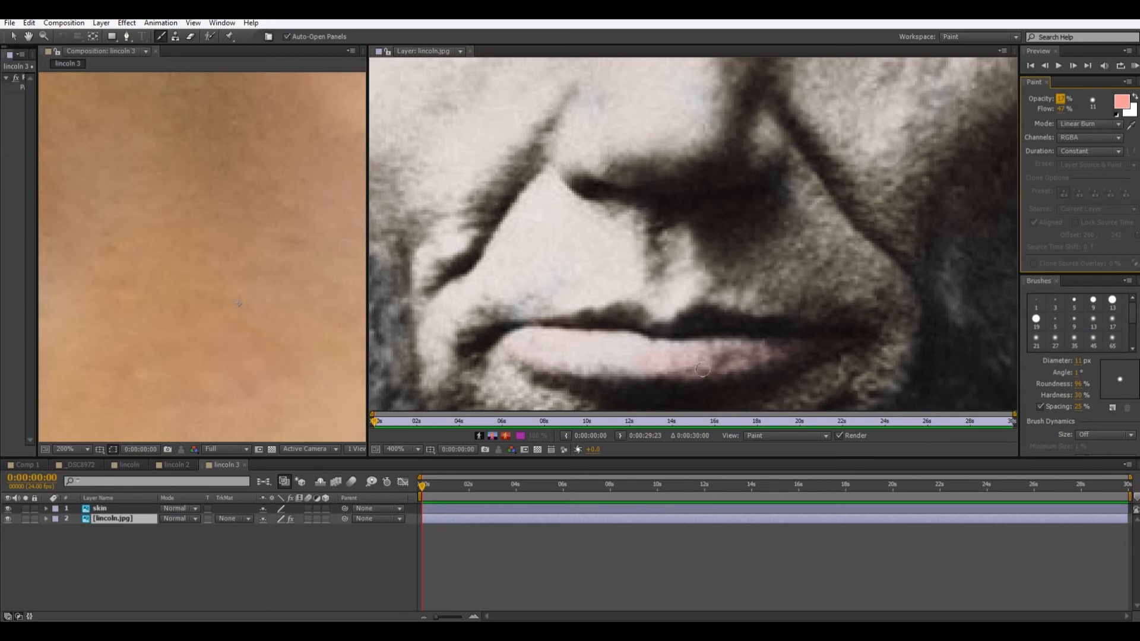
drag(703, 370, 600, 367)
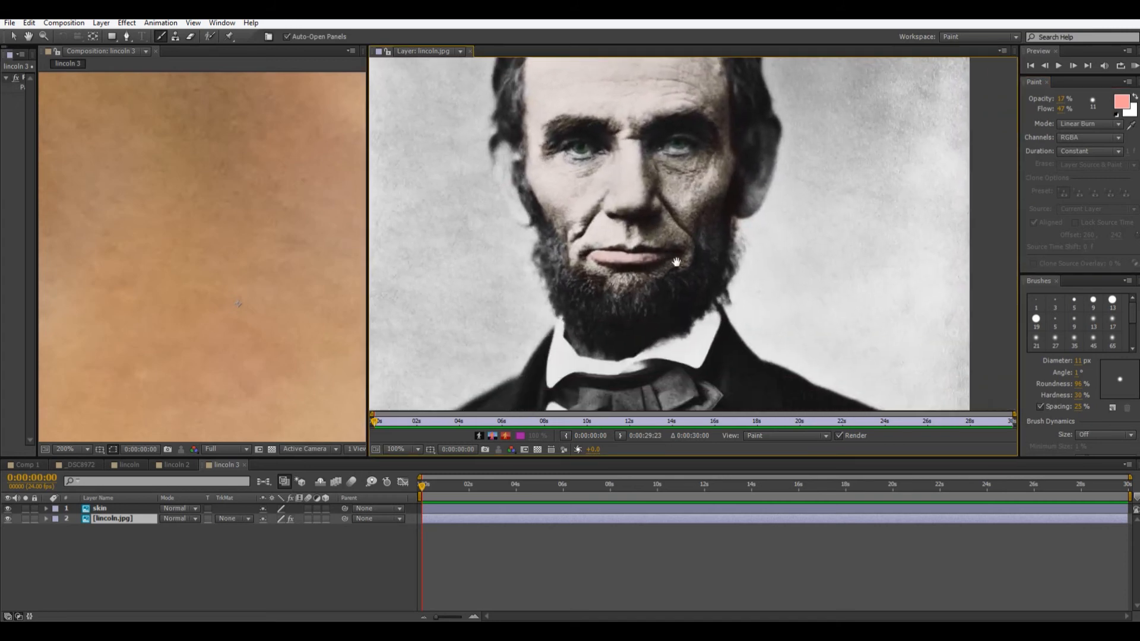
Step: Zoom out to view the whole portrait and set the paint colour to light blue
click(404, 449)
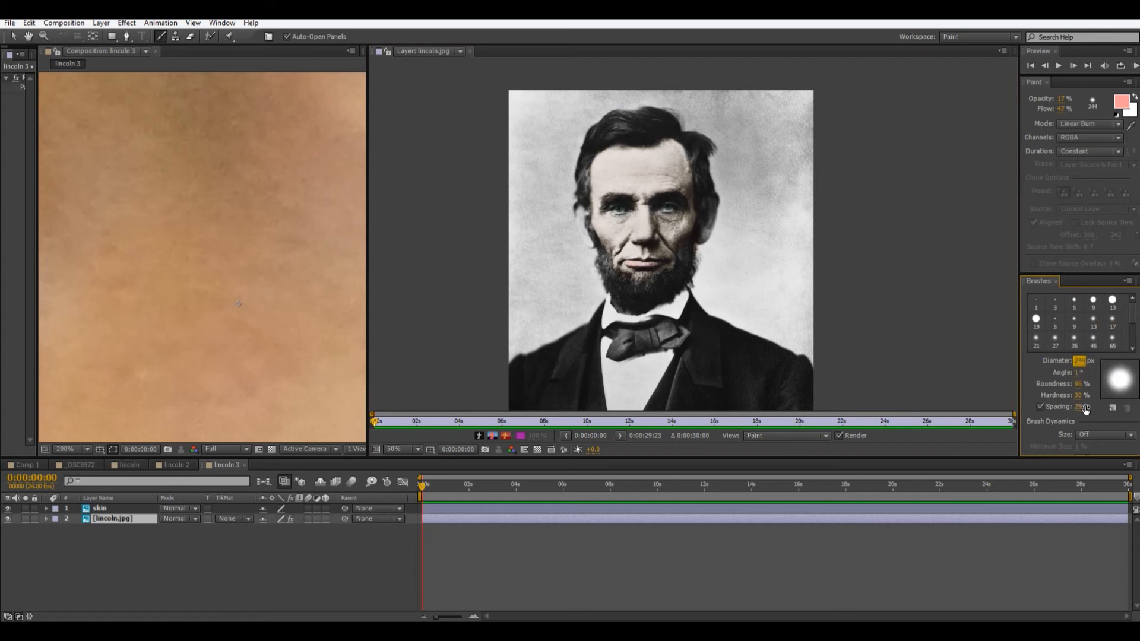
mouse_move(1086, 407)
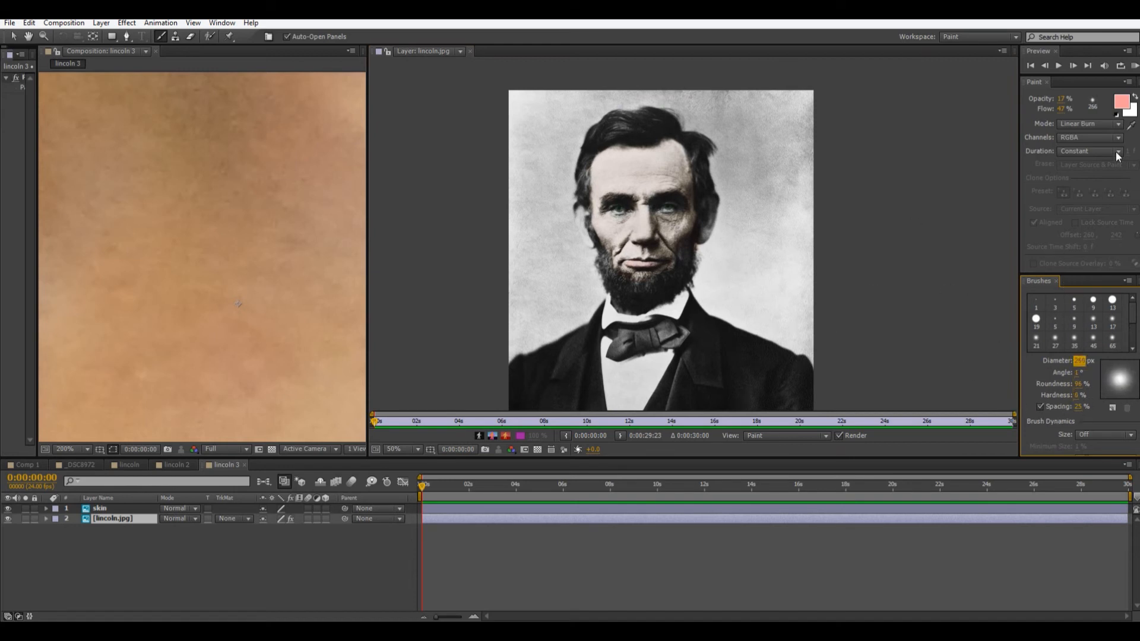
click(1122, 100)
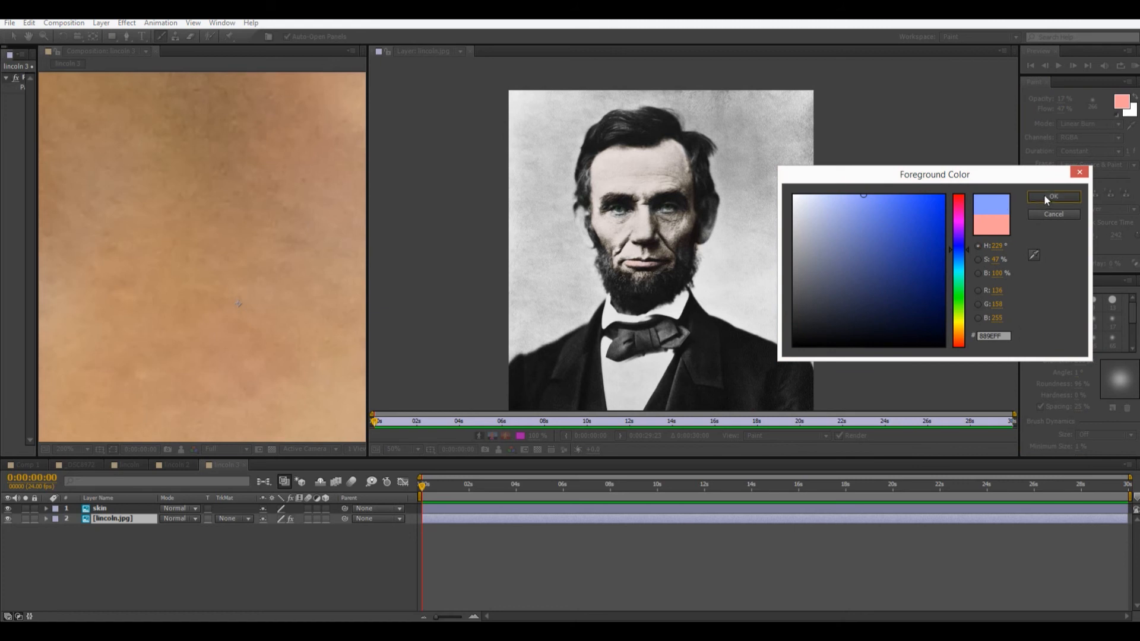
click(1053, 197)
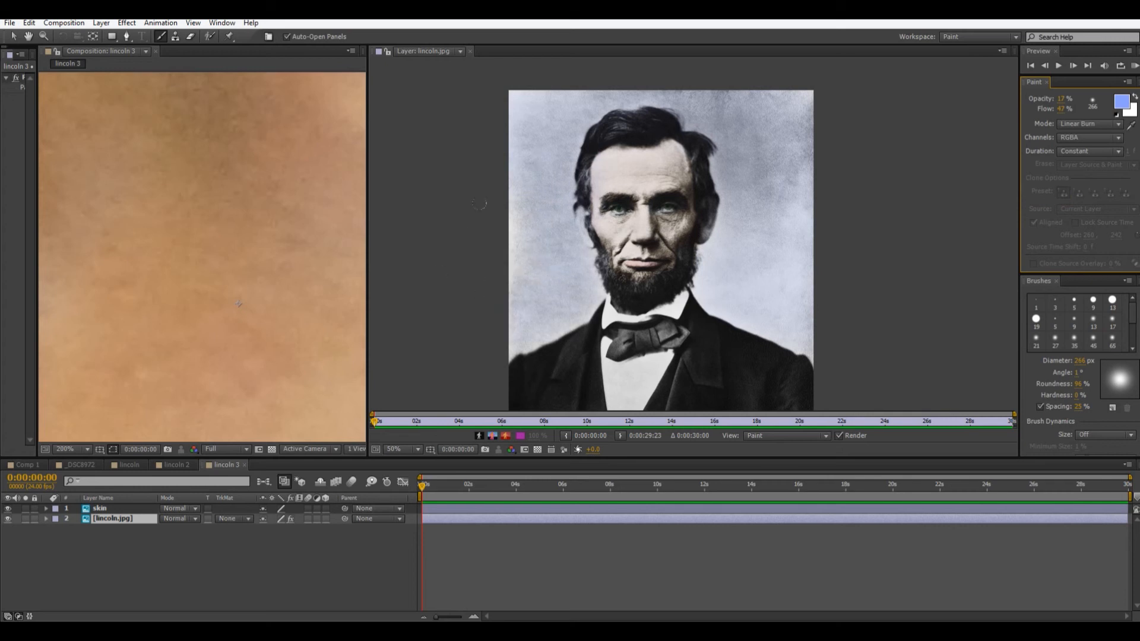
mouse_move(752, 271)
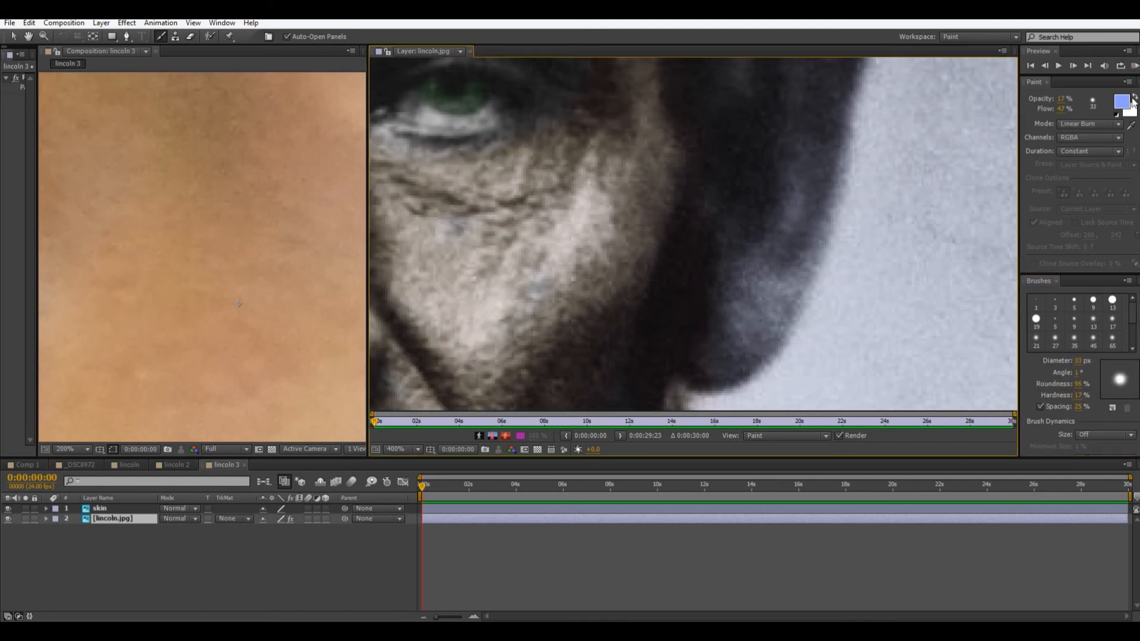
Step: Set the paint colour to dark brown 735D49
click(1126, 99)
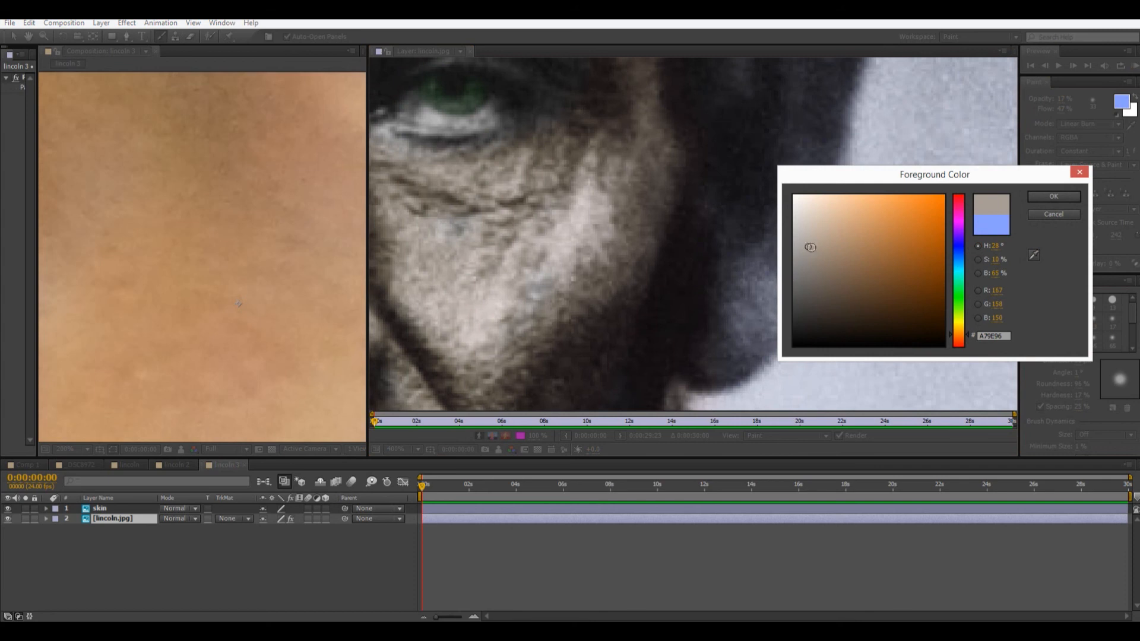
click(848, 278)
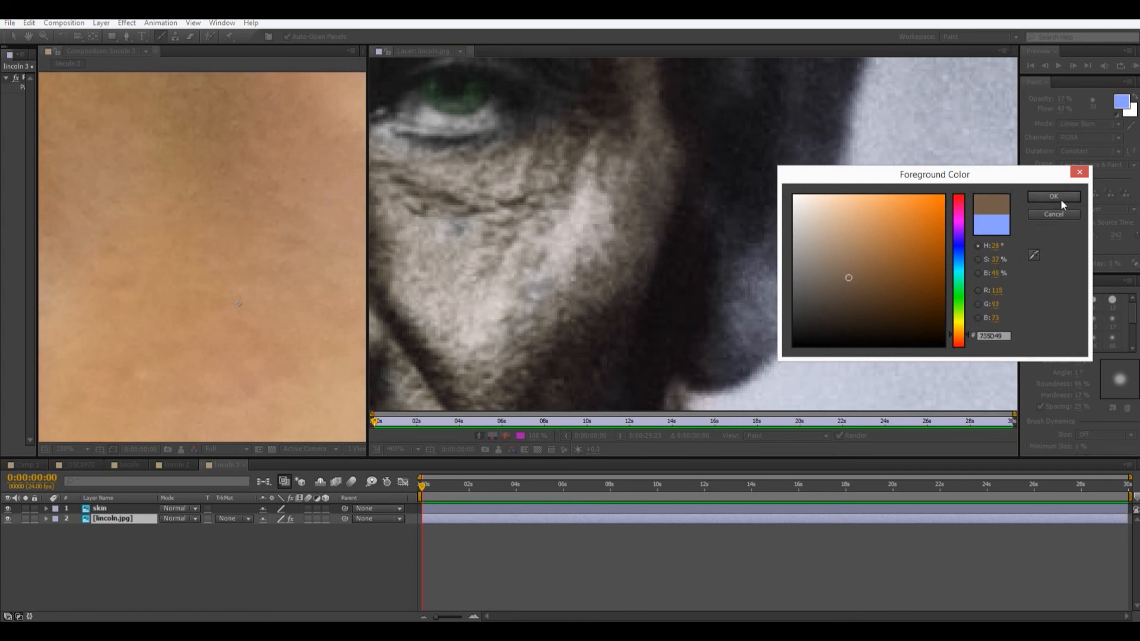
click(1052, 196)
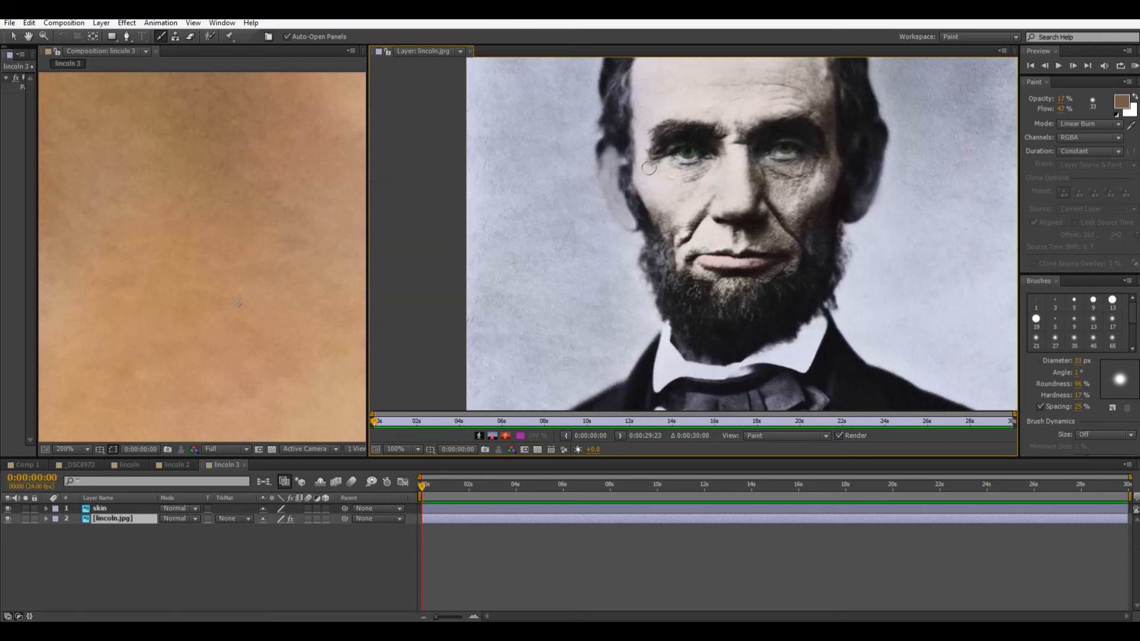
click(393, 449)
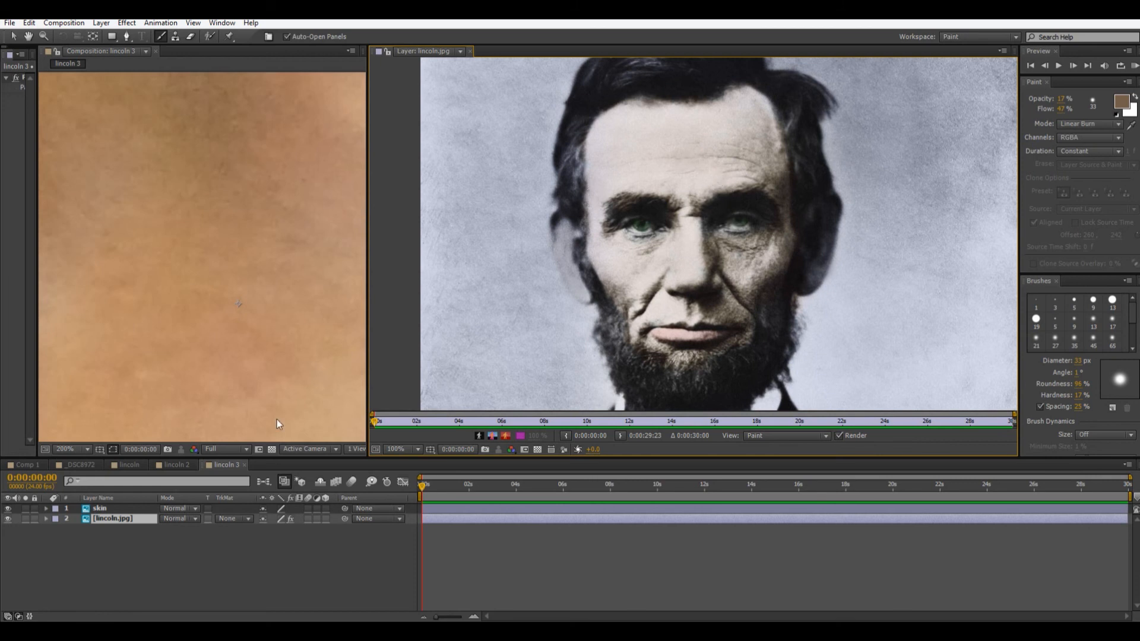
click(174, 464)
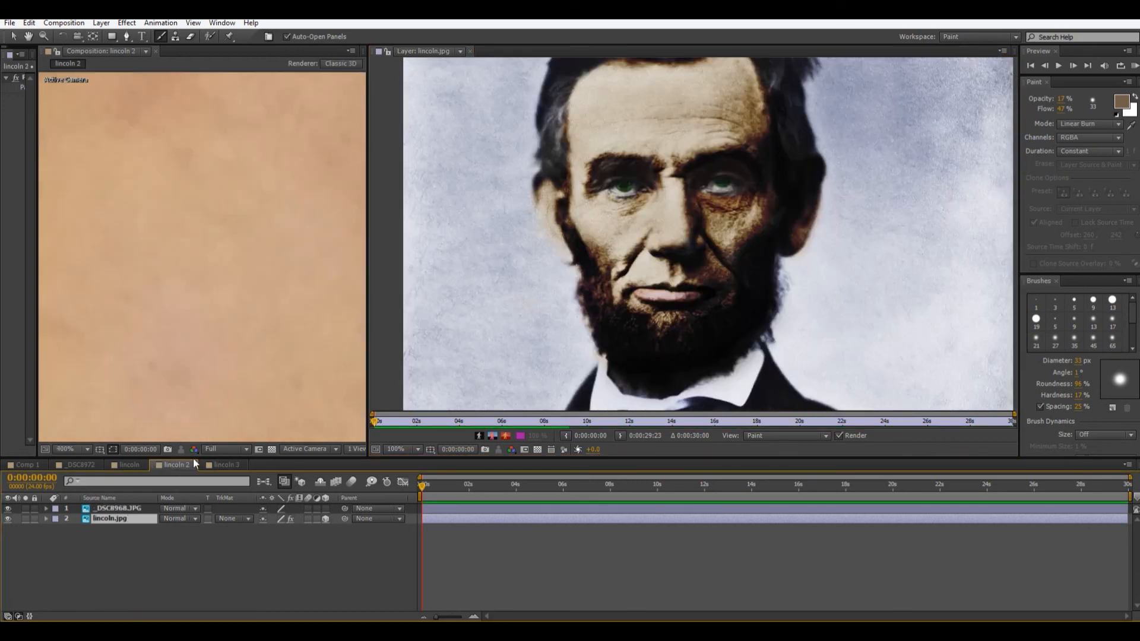
click(223, 464)
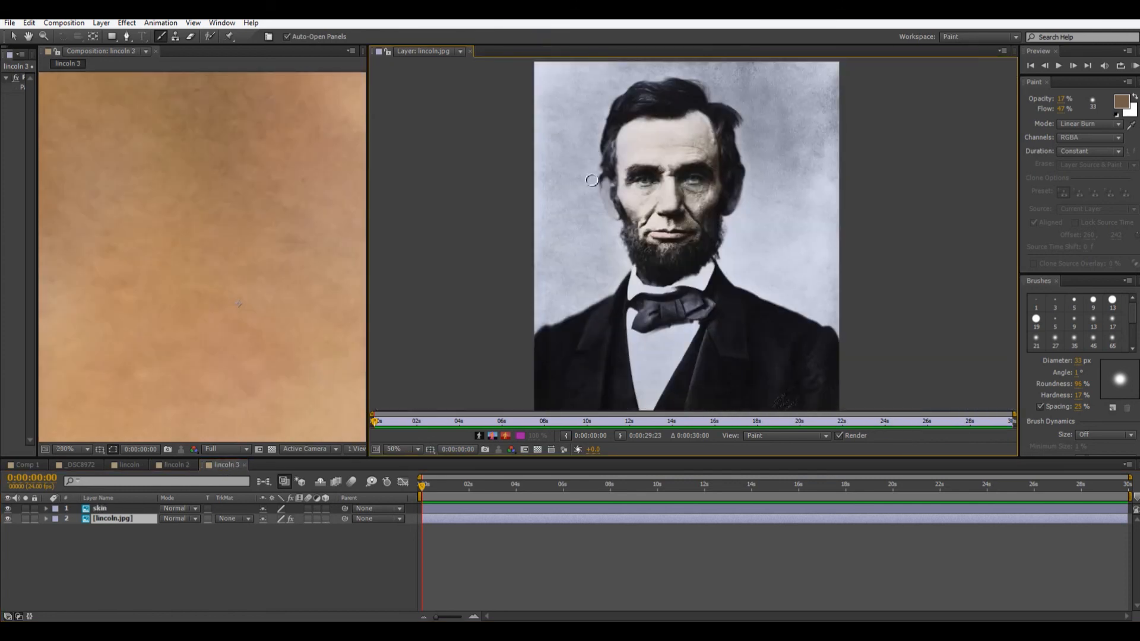
mouse_move(674, 192)
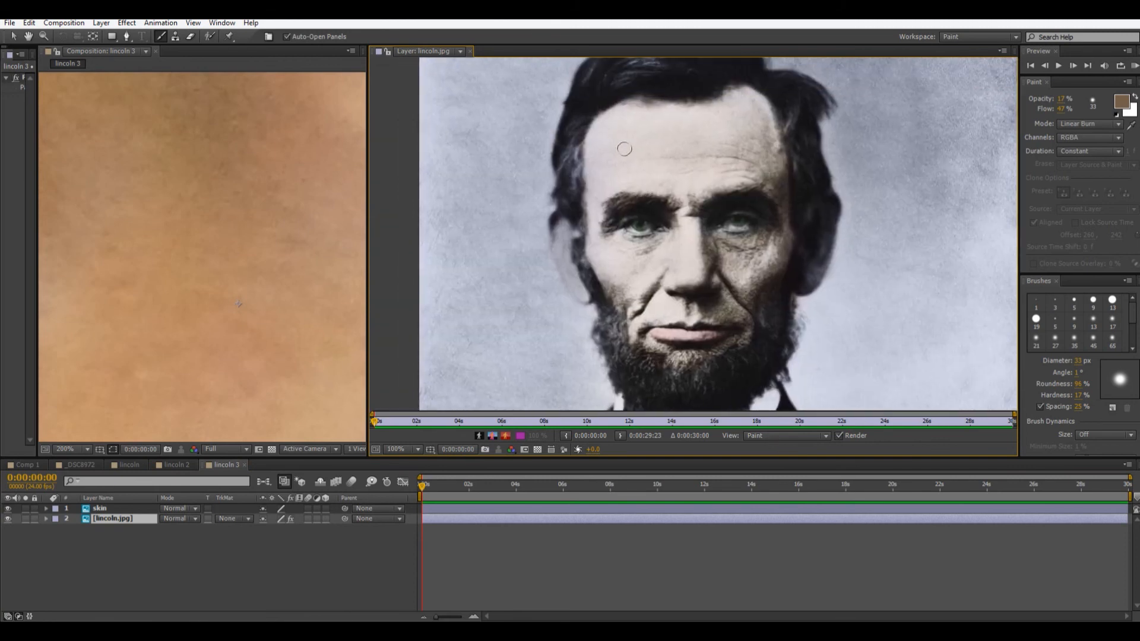
mouse_move(765, 103)
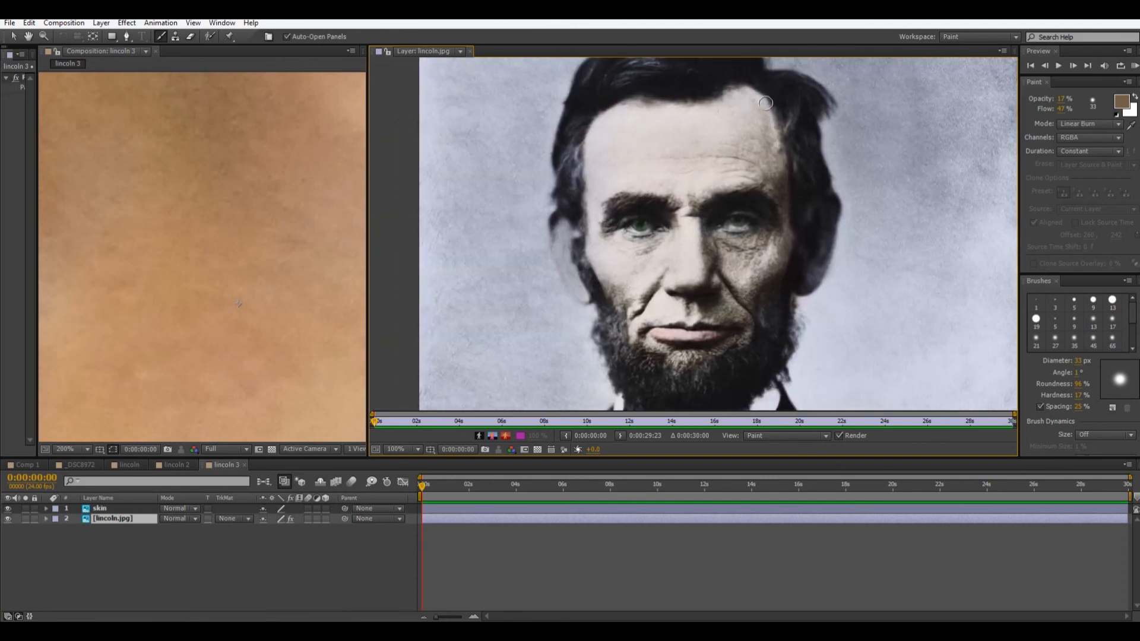
drag(765, 102, 811, 121)
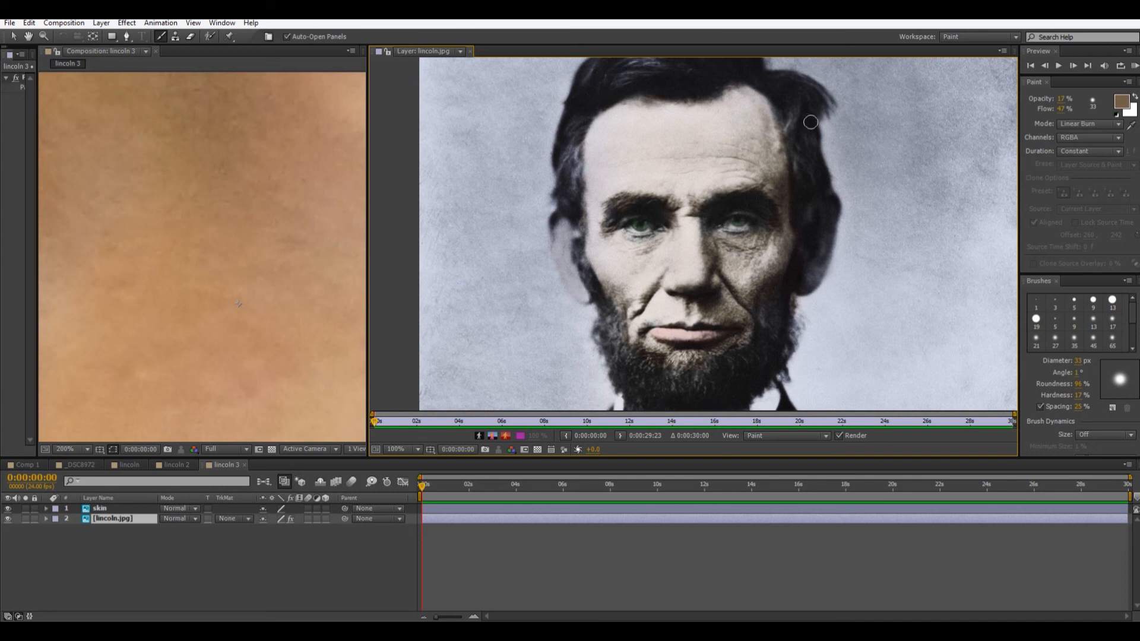